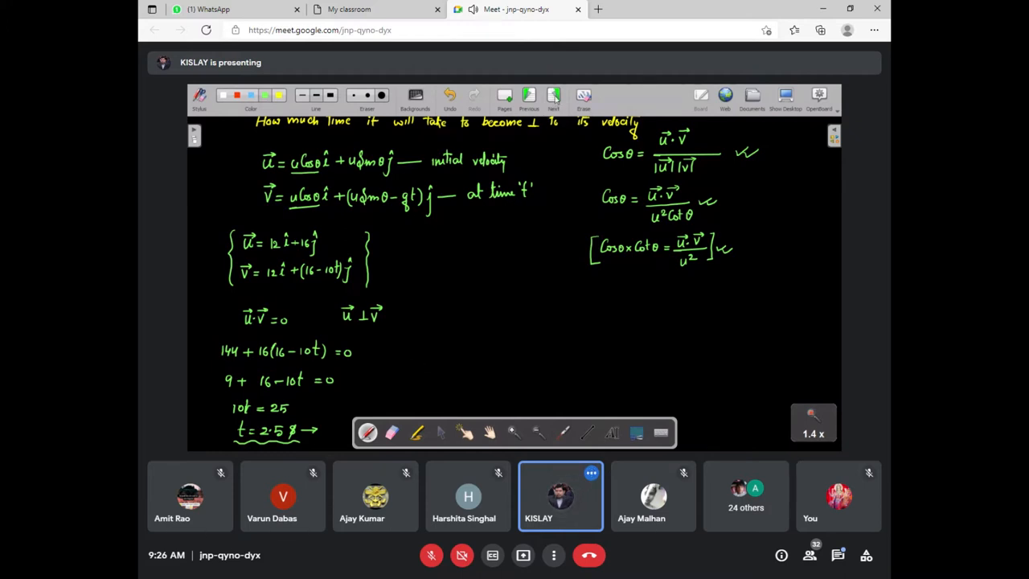
{"action": "mouse_move", "coordinate": [553, 96]}
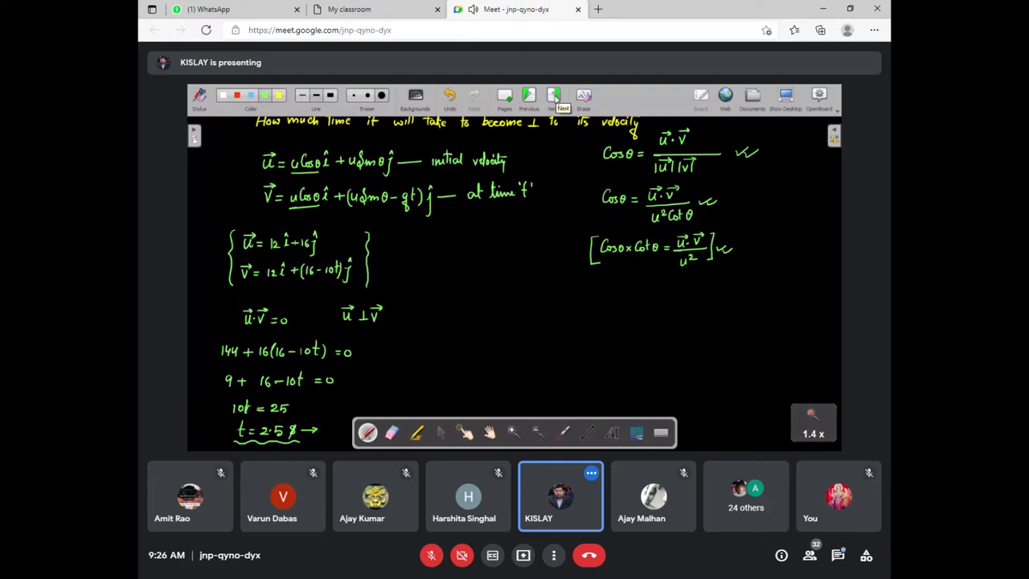
Move to the next page holding the pasted projectile graph question image.
{"action": "left_click", "coordinate": [553, 96]}
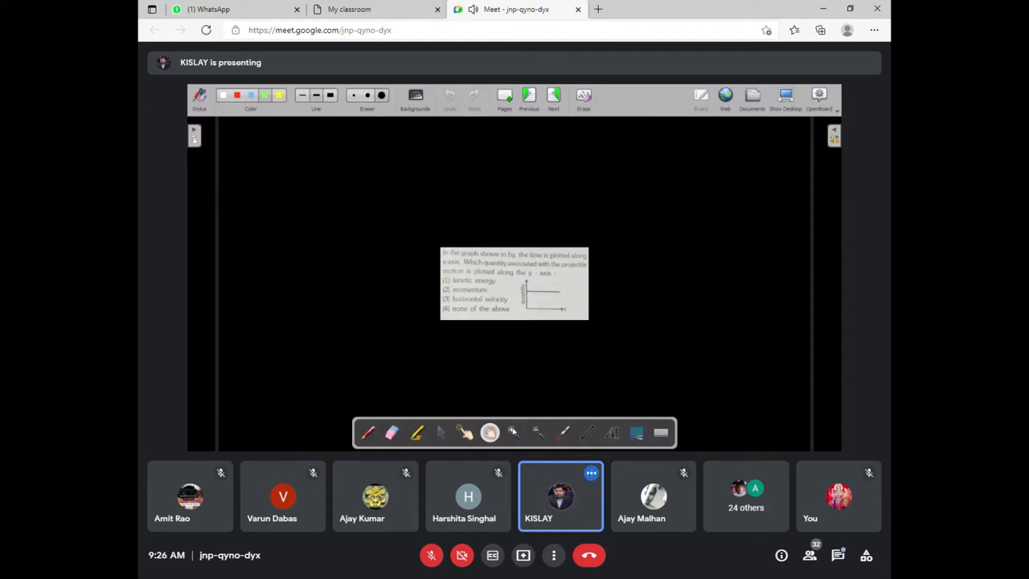
Enlarge the graph question image so the constant-quantity options are readable.
{"action": "left_click", "coordinate": [512, 432]}
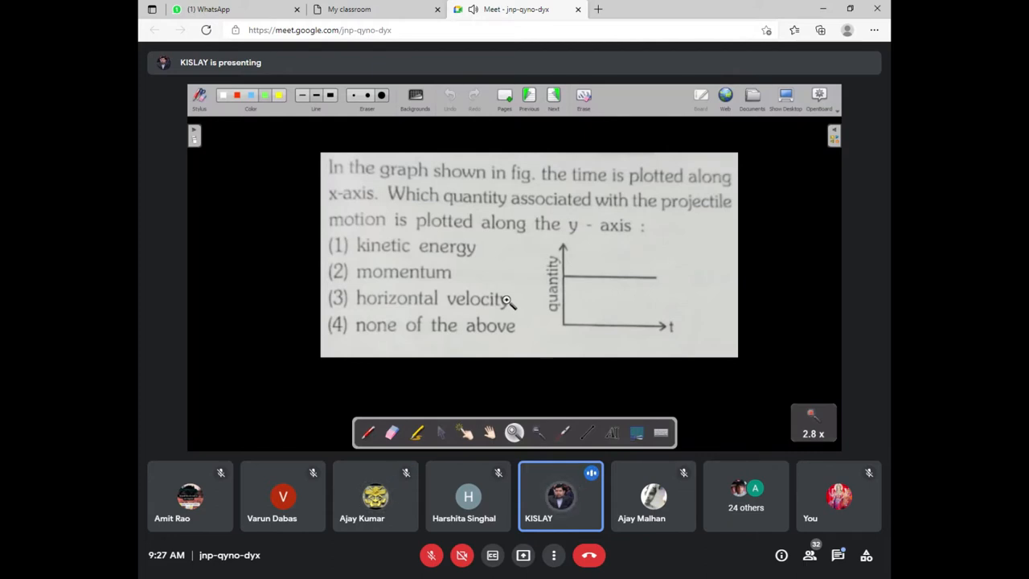
{"action": "mouse_move", "coordinate": [344, 341]}
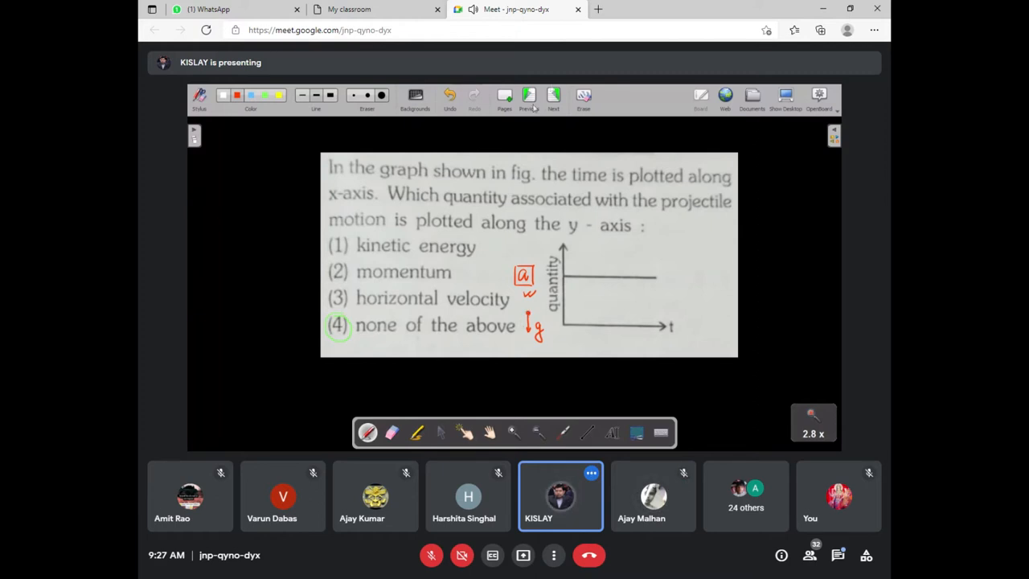
Move to the next page with the same-range projectile question 16.
{"action": "left_click", "coordinate": [553, 96]}
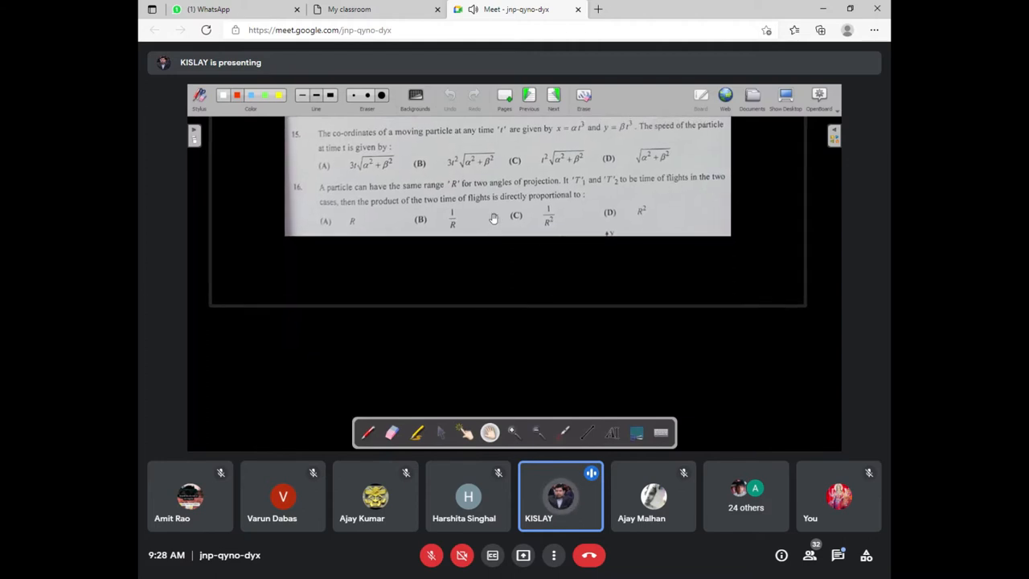
{"action": "mouse_move", "coordinate": [482, 299]}
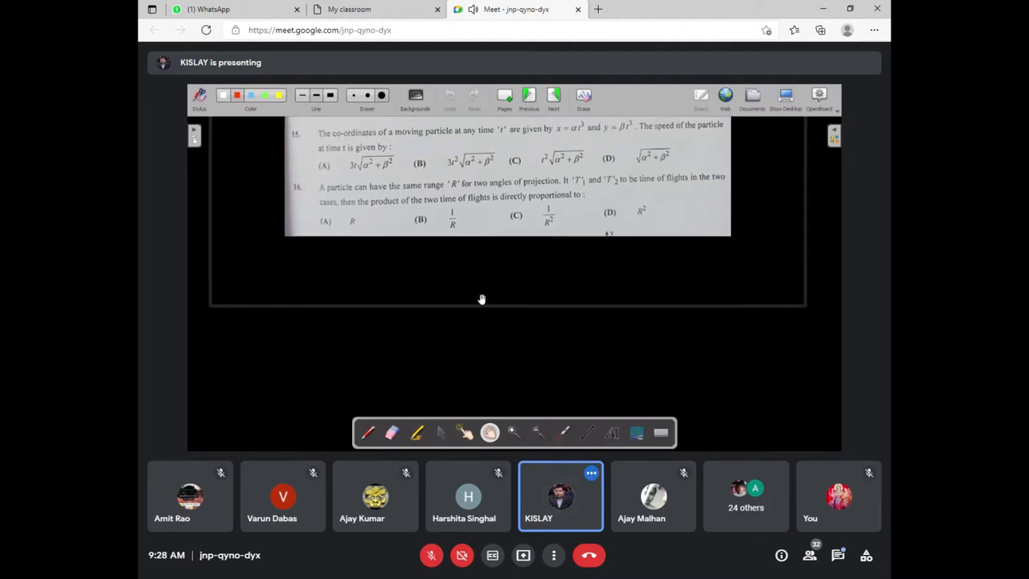
{"action": "mouse_move", "coordinate": [495, 225]}
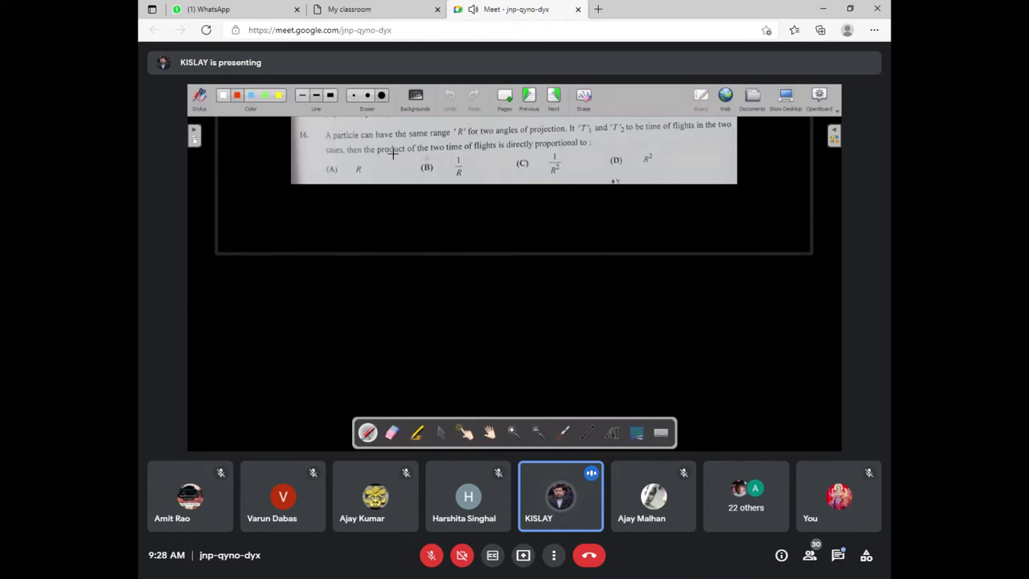
{"action": "mouse_move", "coordinate": [424, 159]}
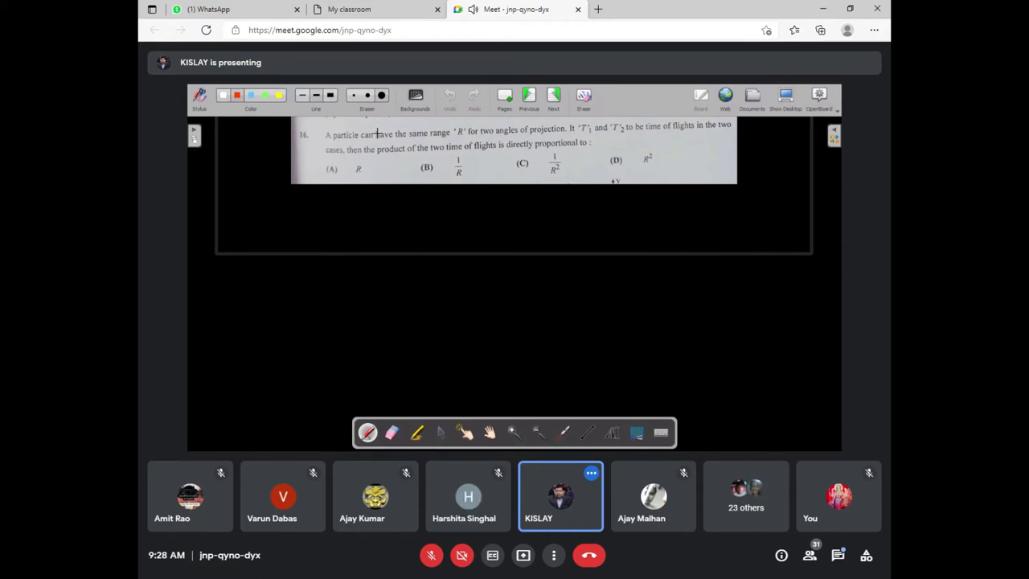
{"action": "mouse_move", "coordinate": [450, 138]}
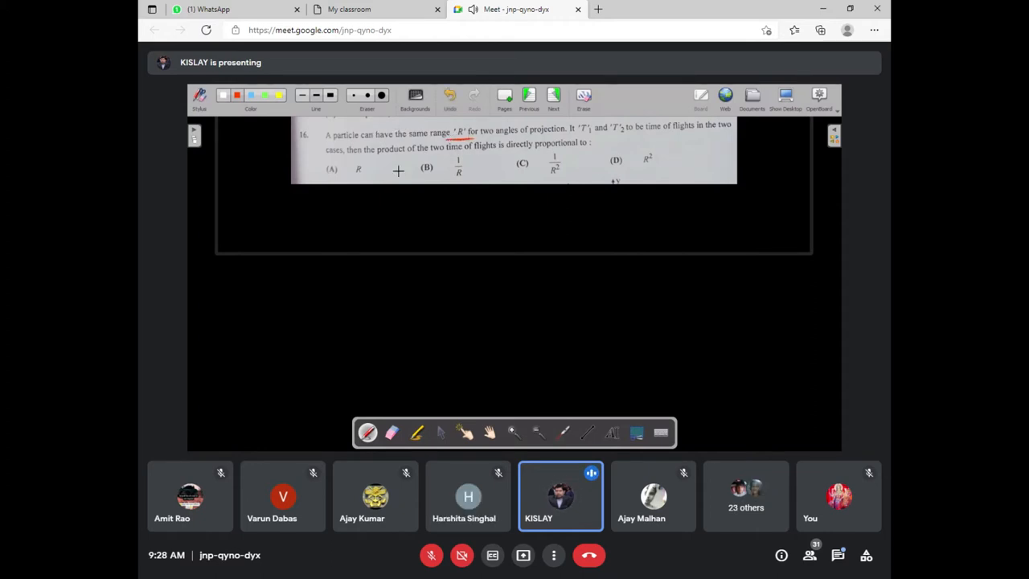
{"action": "mouse_move", "coordinate": [302, 241]}
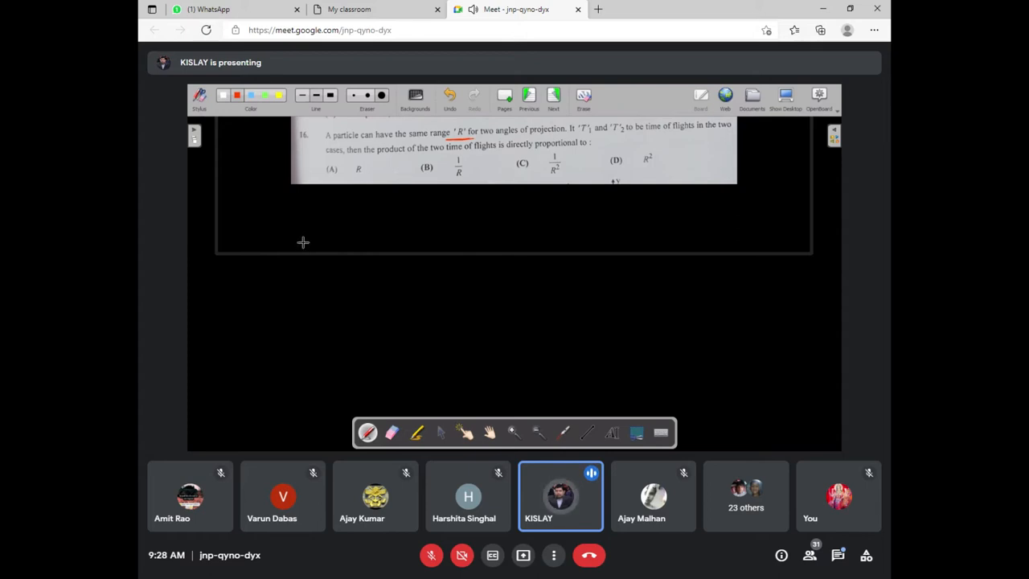
Write in red ink R1 = R2, θ1 = θ, θ2 = (90−θ) below the question.
{"action": "left_click", "coordinate": [304, 244]}
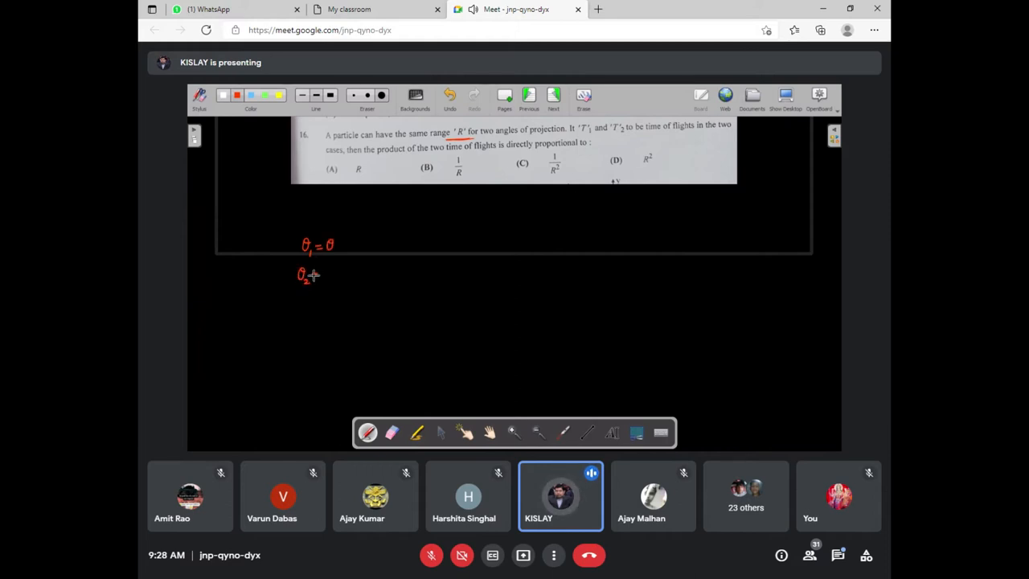
{"action": "type", "text": "90-θ)"}
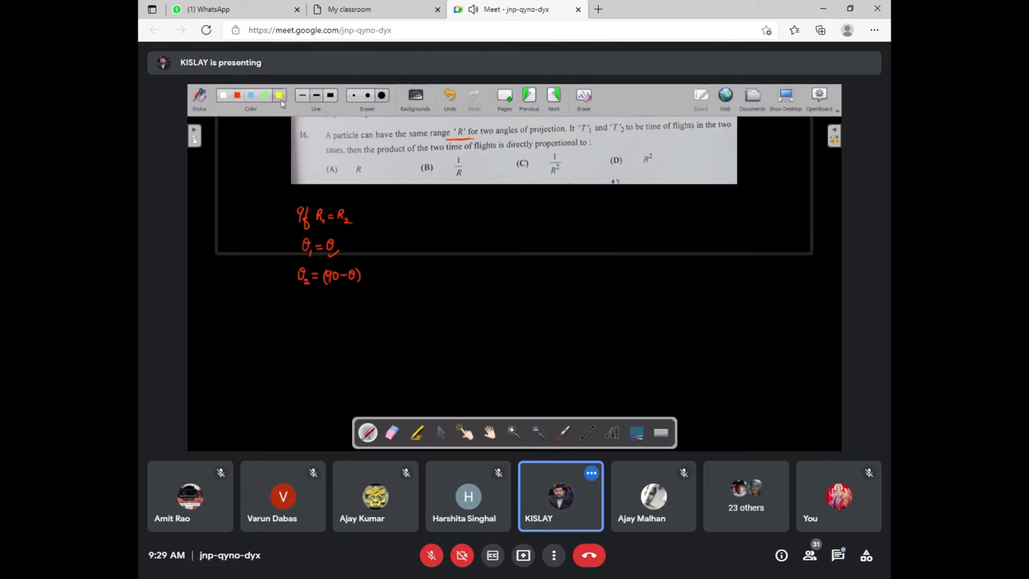
{"action": "mouse_move", "coordinate": [382, 261]}
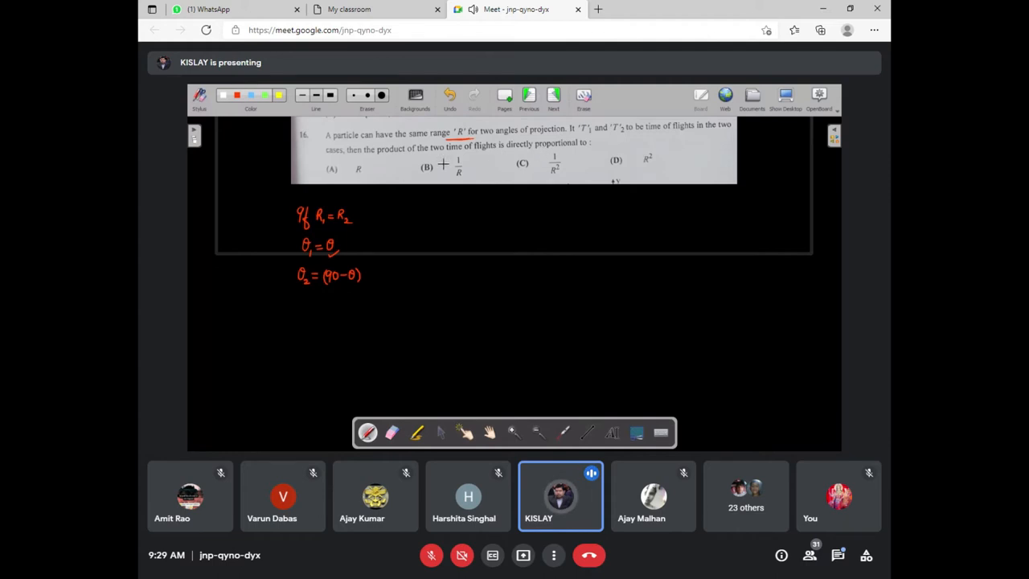
{"action": "mouse_move", "coordinate": [451, 218]}
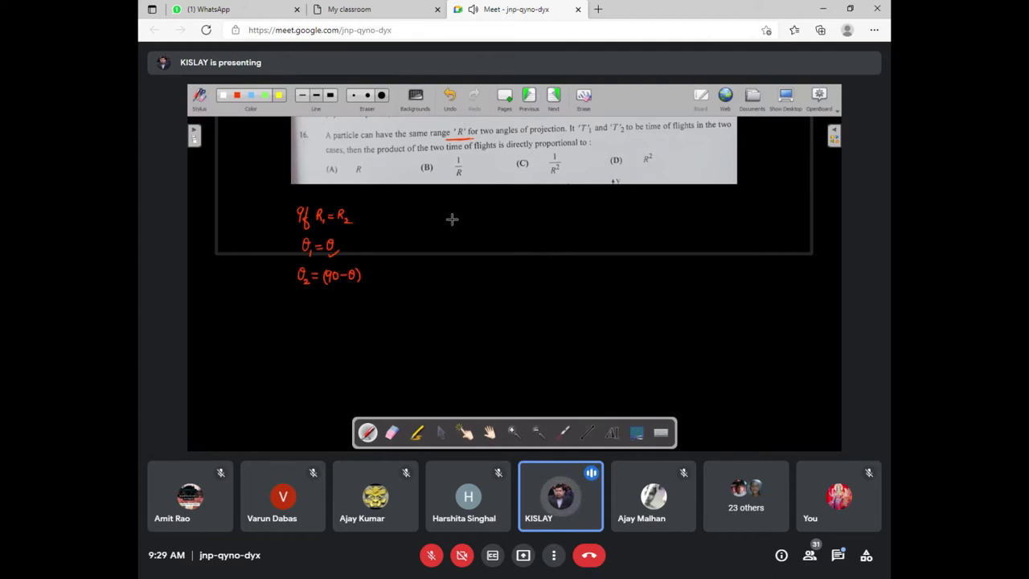
Write in yellow T1 = 2u sinθ/g and T2 = 2u sin(90−θ)/g = 2u cosθ/g.
{"action": "left_click", "coordinate": [431, 215]}
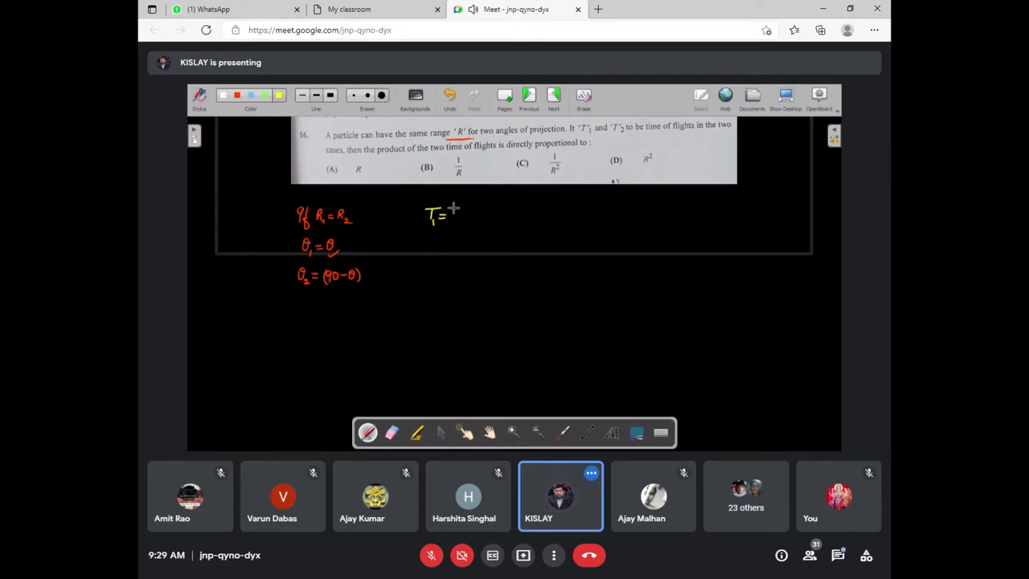
{"action": "type", "text": "2"}
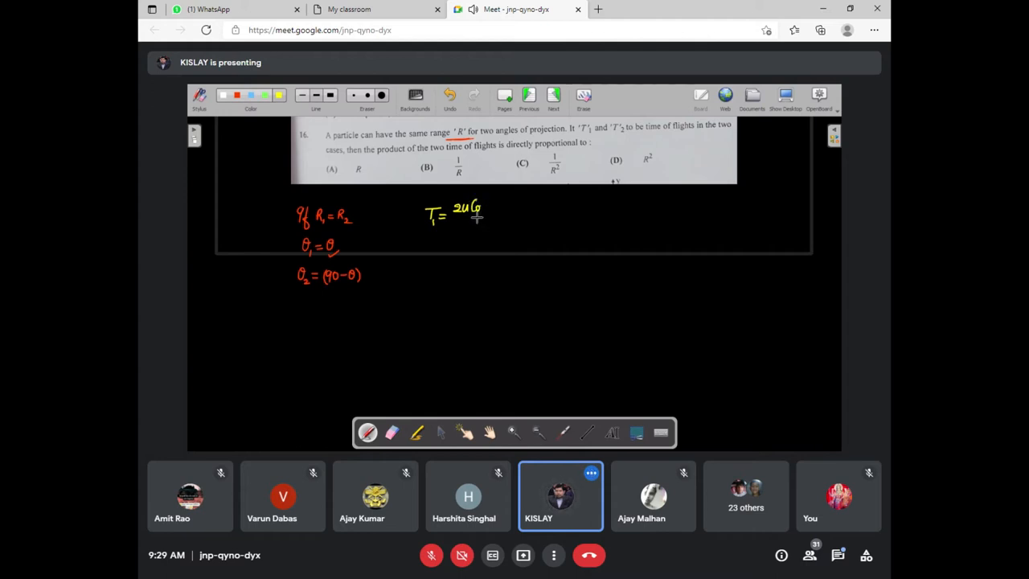
{"action": "left_click", "coordinate": [450, 96]}
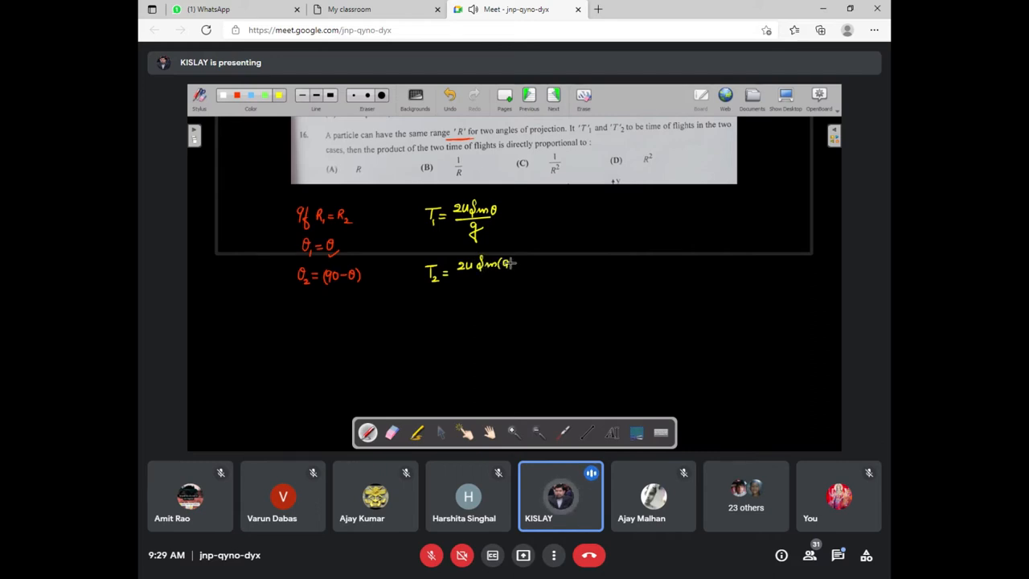
{"action": "type", "text": "90-θ)"}
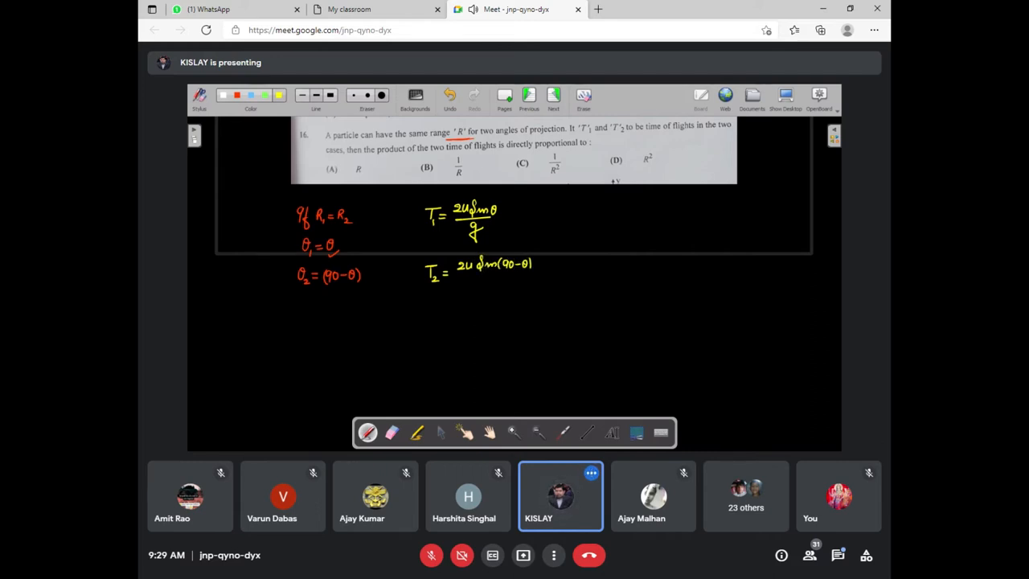
{"action": "left_click_drag", "start_coordinate": [470, 279], "coordinate": [518, 279]}
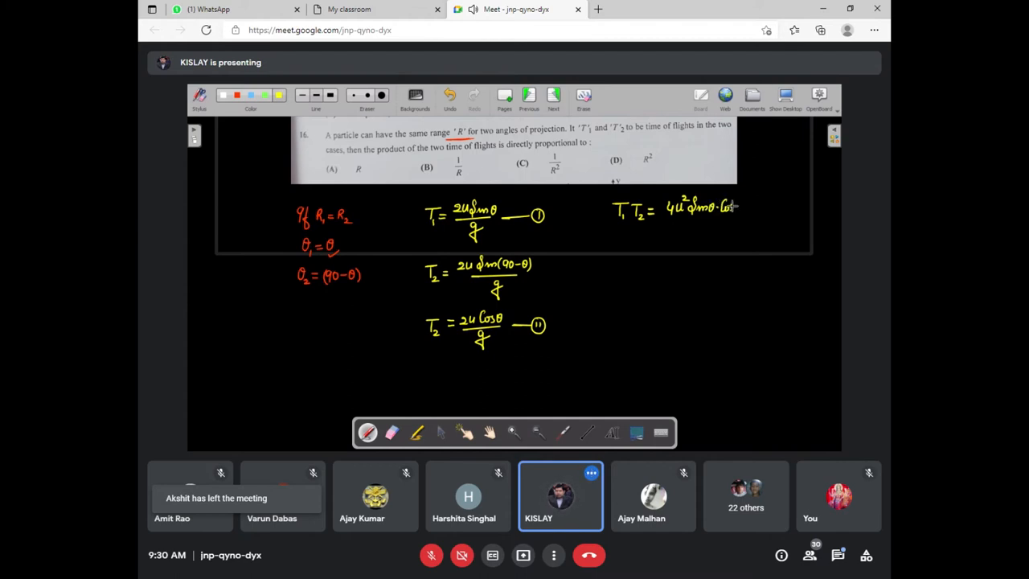
Write T1·T2 = (2/g)·2u² sinθ cosθ/g = (2/g)R and box the result.
{"action": "left_click_drag", "start_coordinate": [672, 222], "coordinate": [736, 217]}
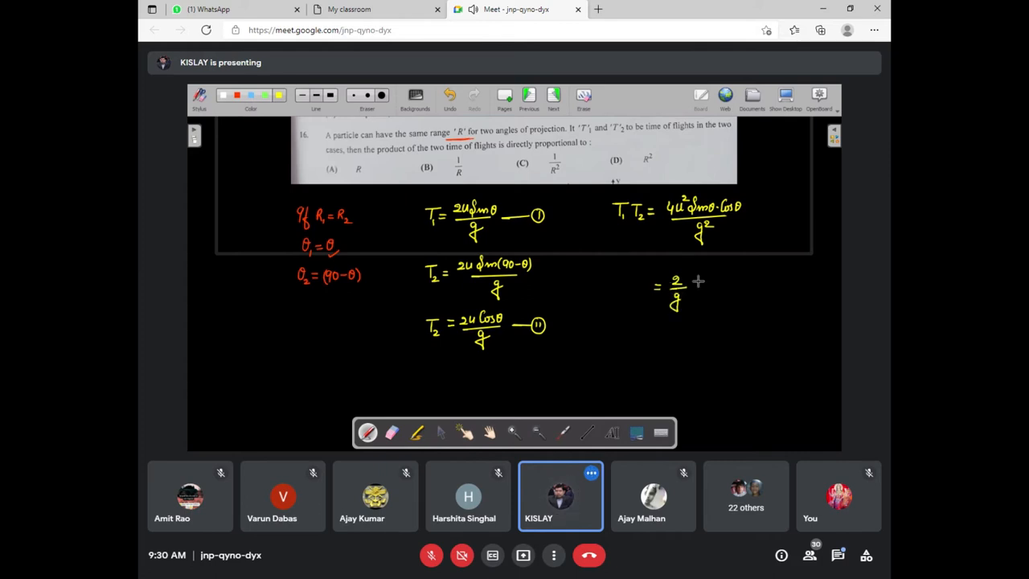
{"action": "left_click_drag", "start_coordinate": [692, 276], "coordinate": [693, 304]}
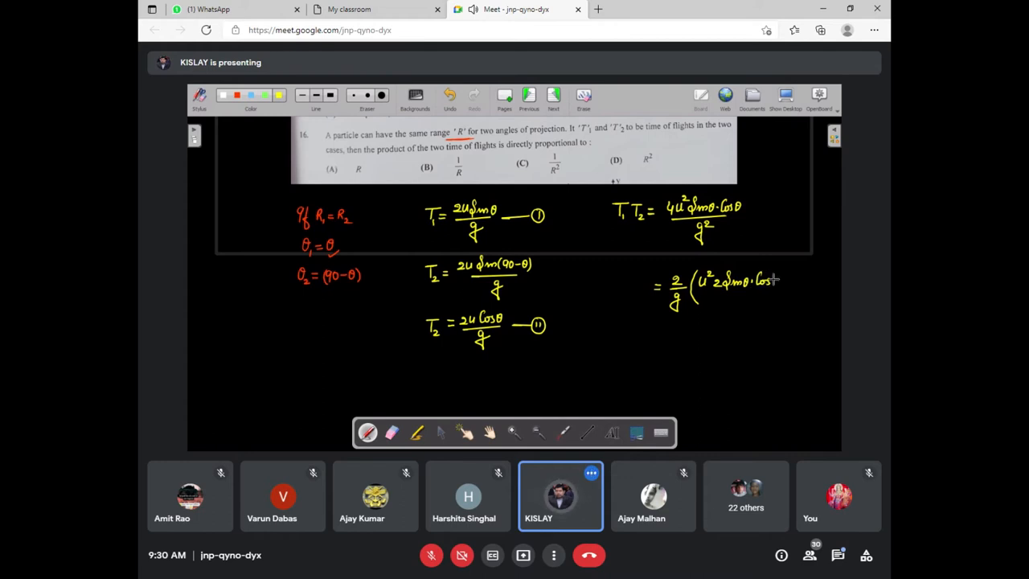
{"action": "left_click_drag", "start_coordinate": [707, 292], "coordinate": [775, 279]}
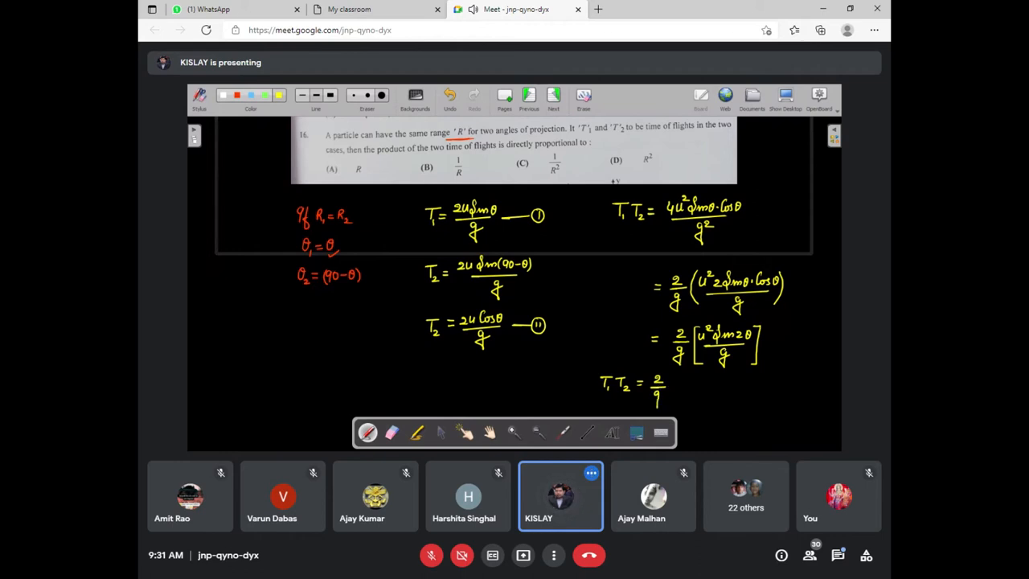
{"action": "type", "text": "R"}
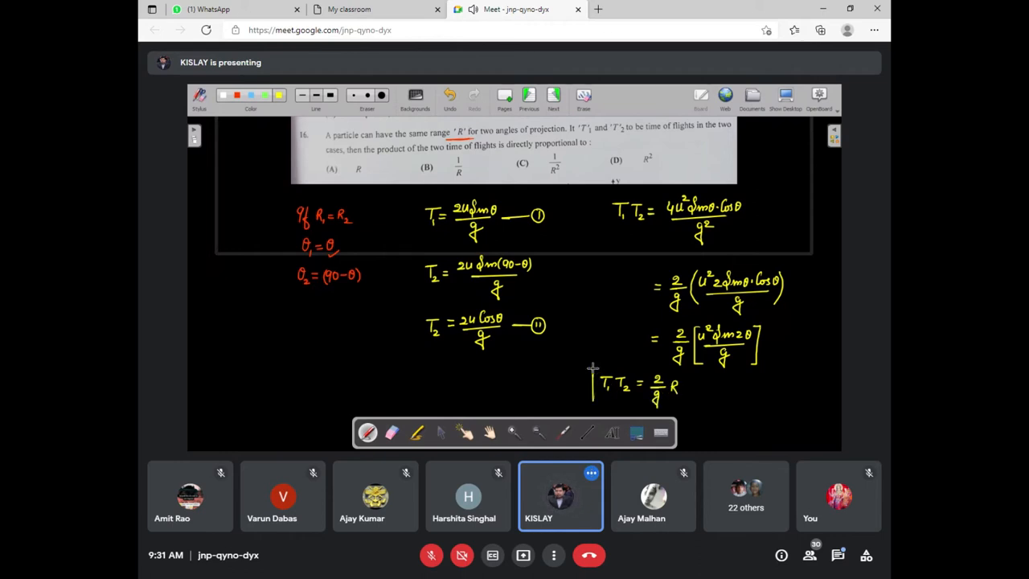
{"action": "left_click_drag", "start_coordinate": [592, 368], "coordinate": [688, 410]}
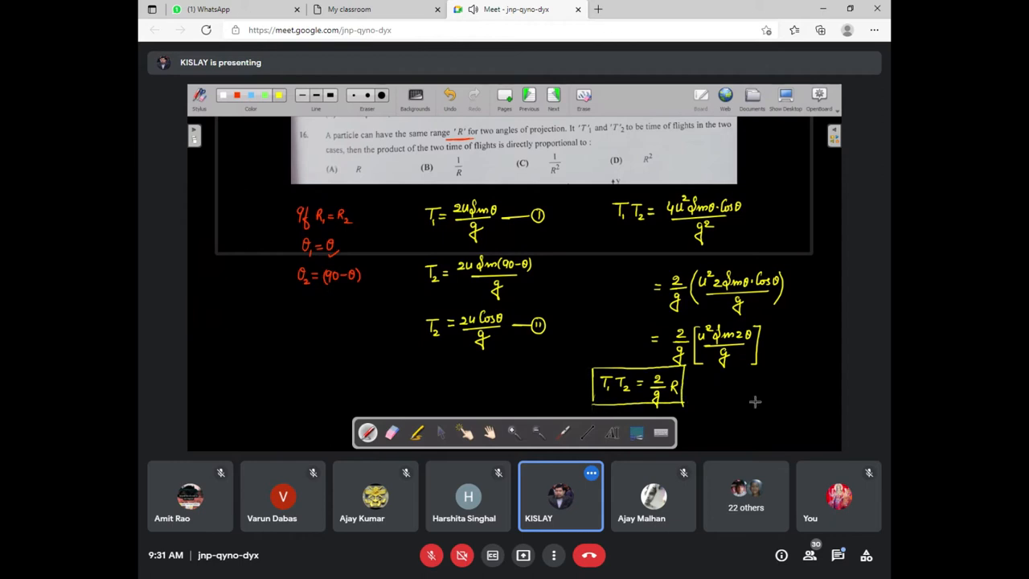
{"action": "mouse_move", "coordinate": [749, 386]}
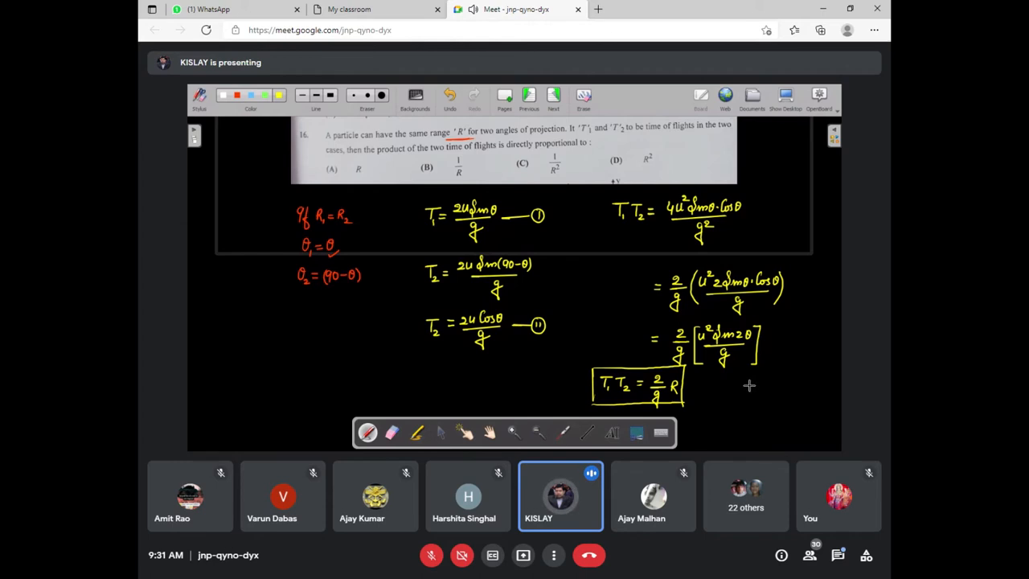
{"action": "mouse_move", "coordinate": [667, 356]}
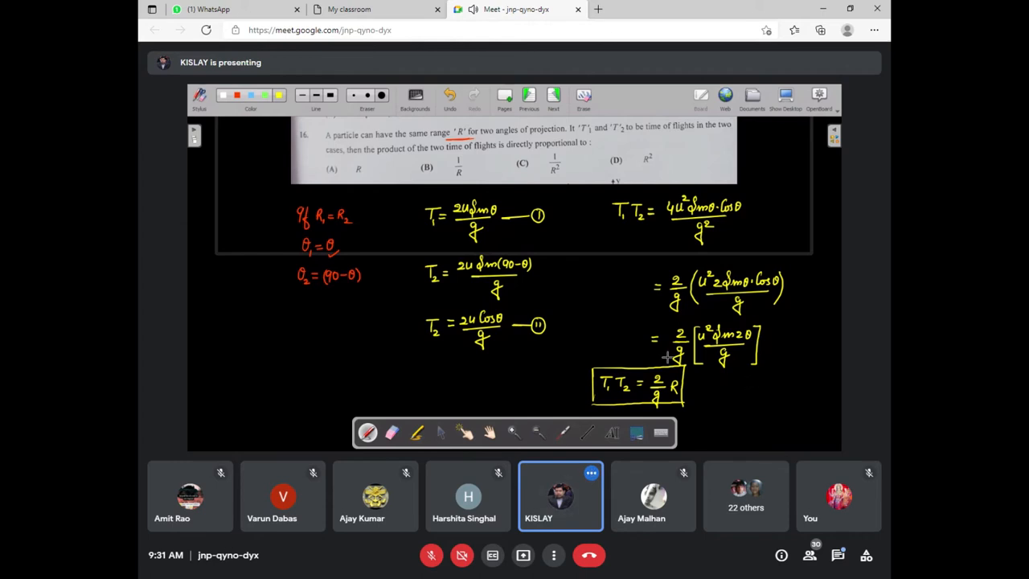
{"action": "mouse_move", "coordinate": [386, 157]}
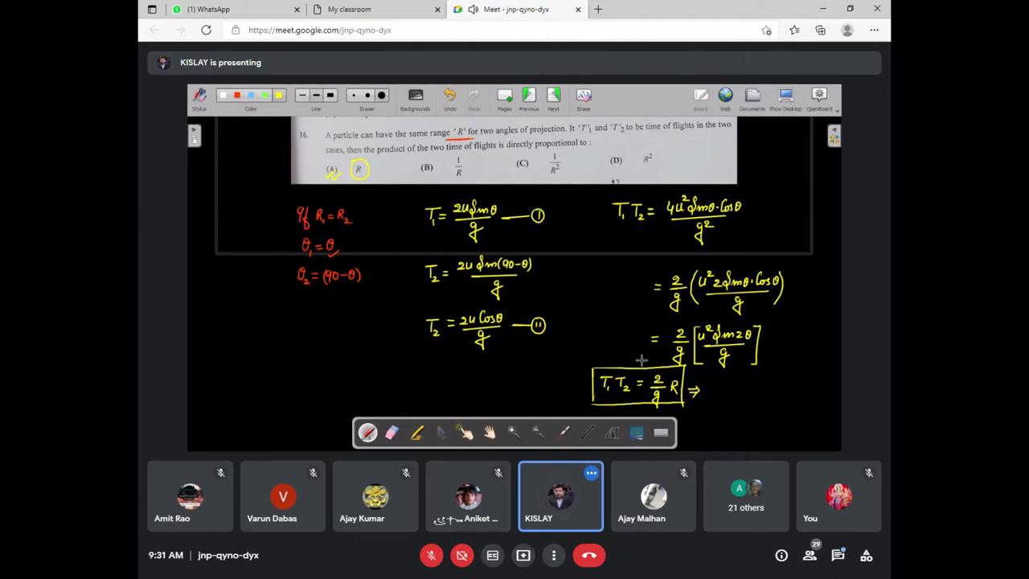
{"action": "mouse_move", "coordinate": [639, 360]}
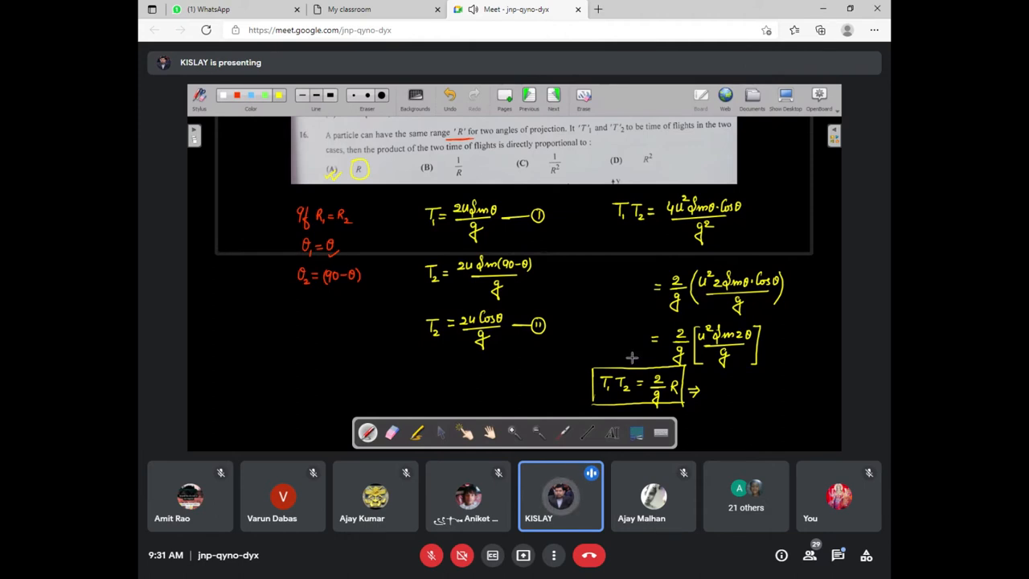
{"action": "mouse_move", "coordinate": [633, 355]}
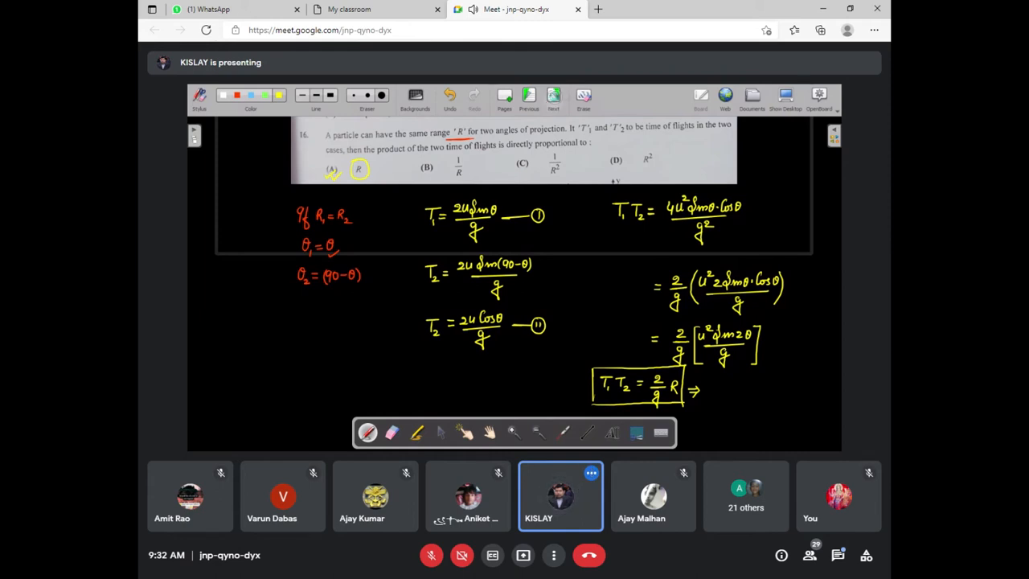
Flip through question pages 1-4, then leave the whiteboard for the desktop.
{"action": "left_click", "coordinate": [528, 97]}
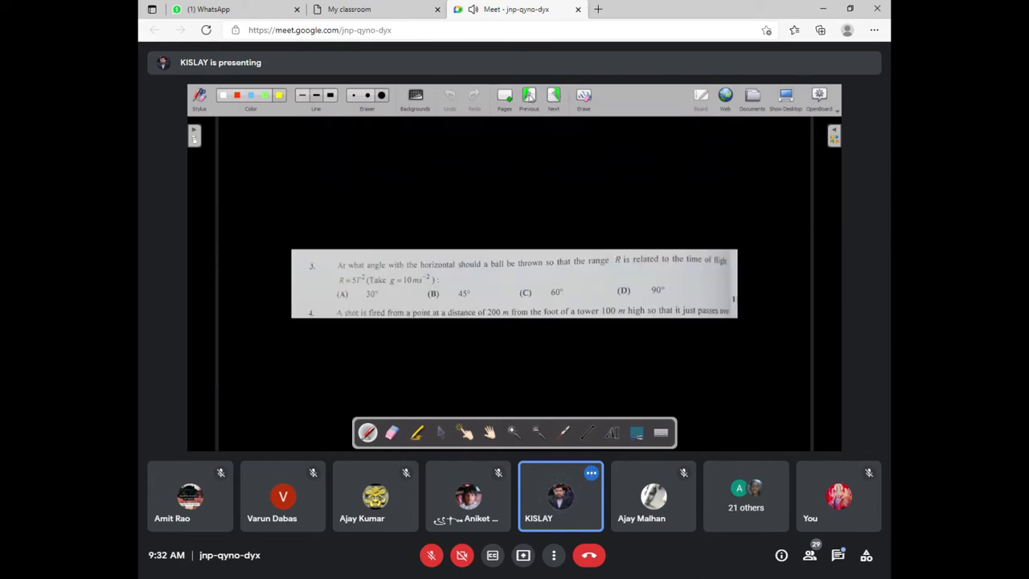
{"action": "left_click", "coordinate": [527, 96]}
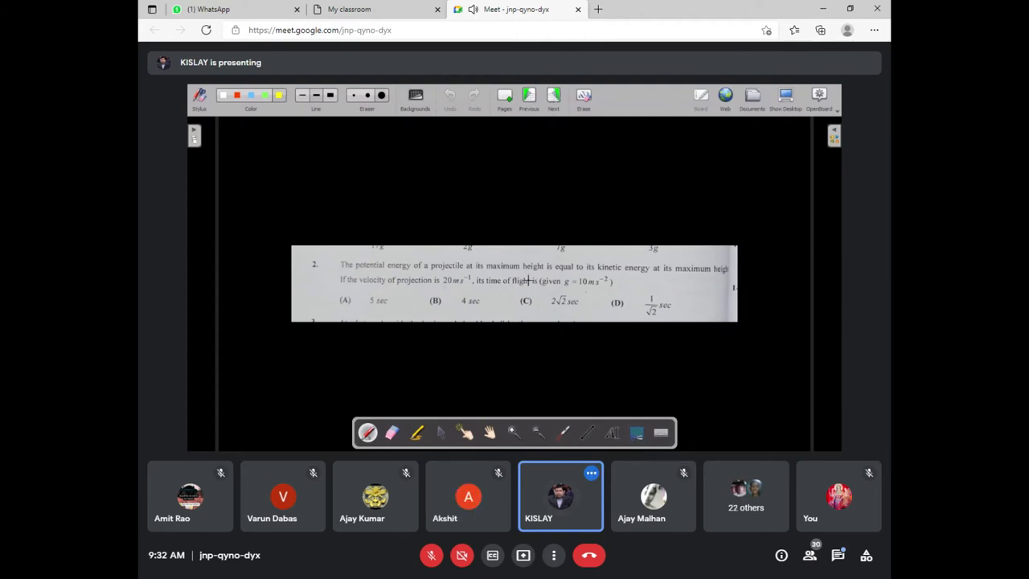
{"action": "left_click", "coordinate": [552, 96]}
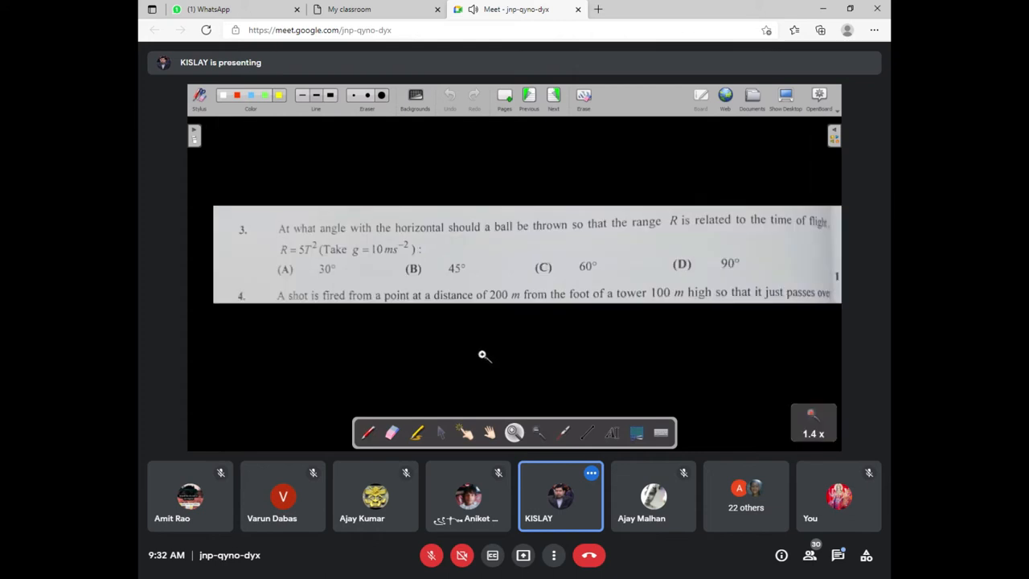
{"action": "mouse_move", "coordinate": [486, 380]}
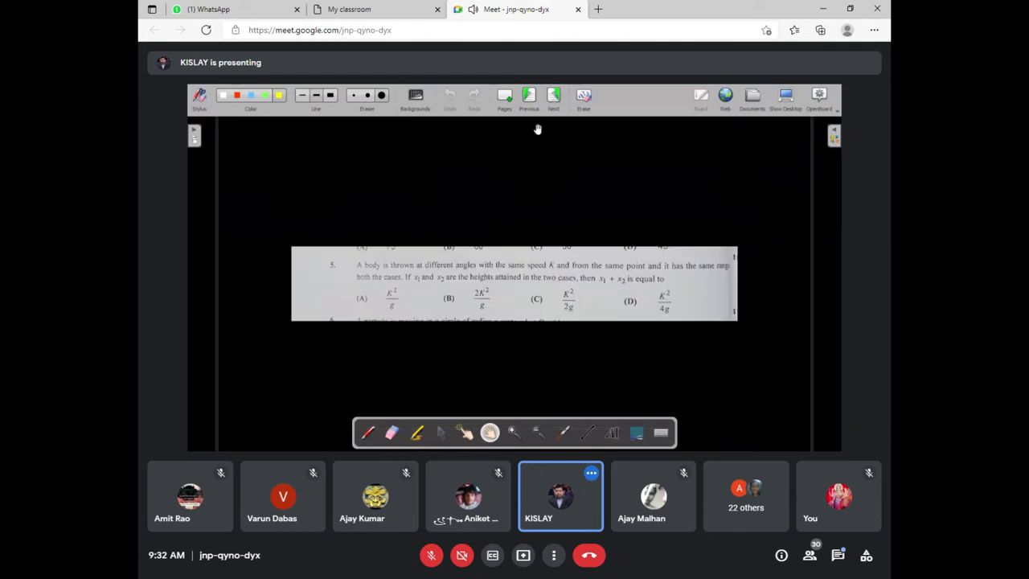
{"action": "mouse_move", "coordinate": [517, 437]}
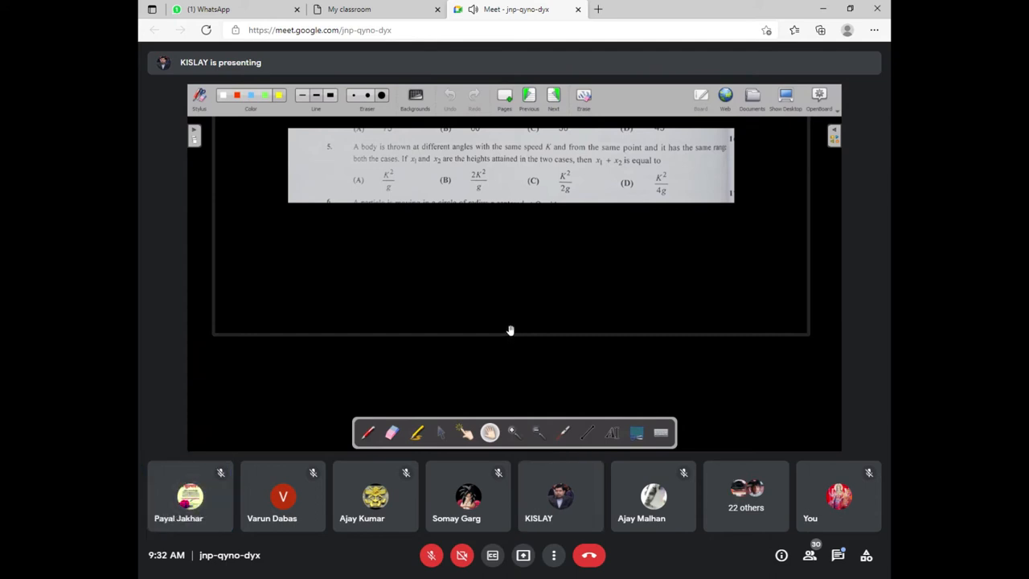
{"action": "mouse_move", "coordinate": [507, 330]}
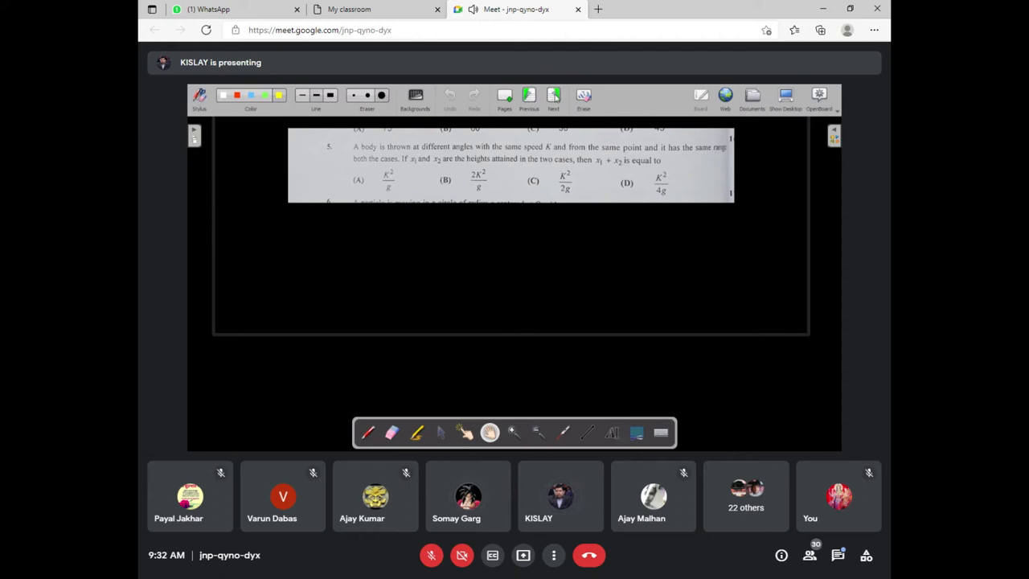
{"action": "left_click", "coordinate": [527, 96]}
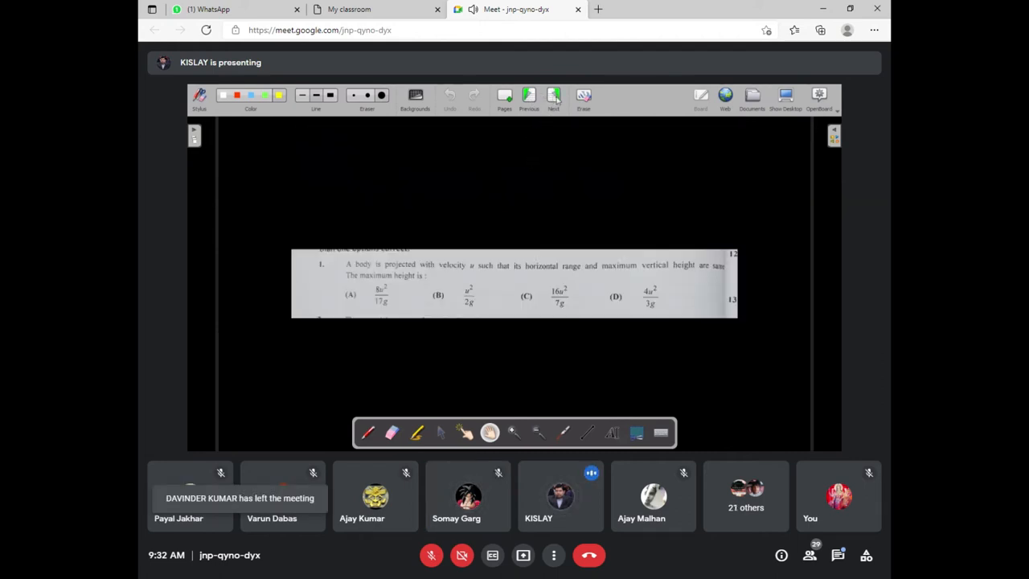
{"action": "left_click", "coordinate": [553, 96]}
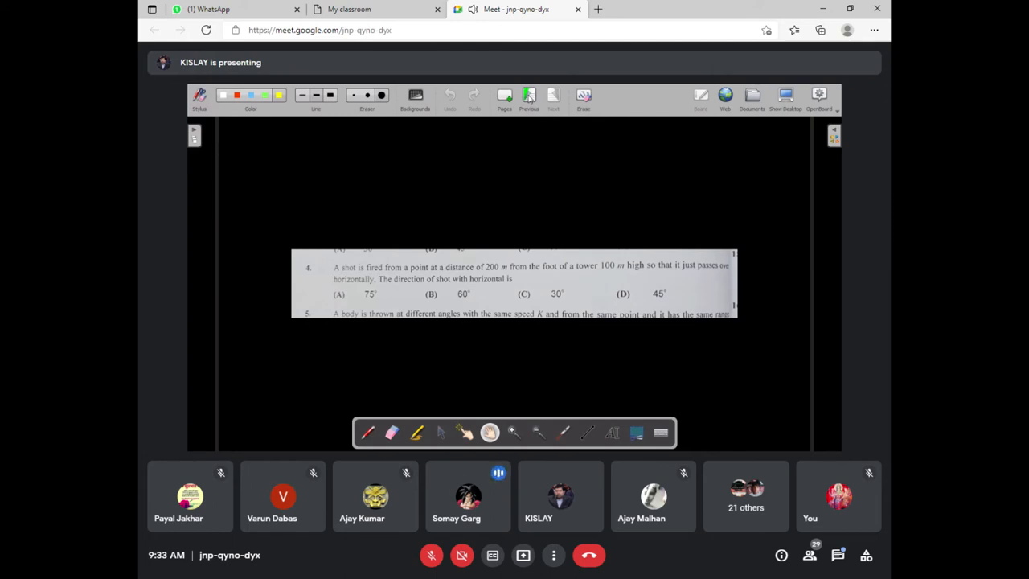
{"action": "left_click", "coordinate": [553, 97]}
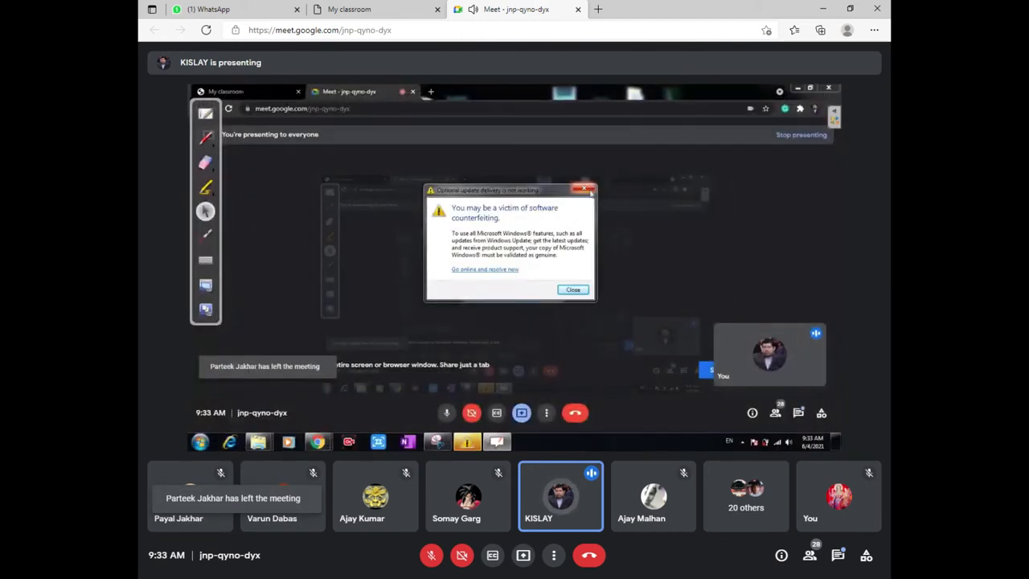
Dismiss the Windows warning and open the ship-shell question image from the projectile folder.
{"action": "left_click", "coordinate": [572, 289]}
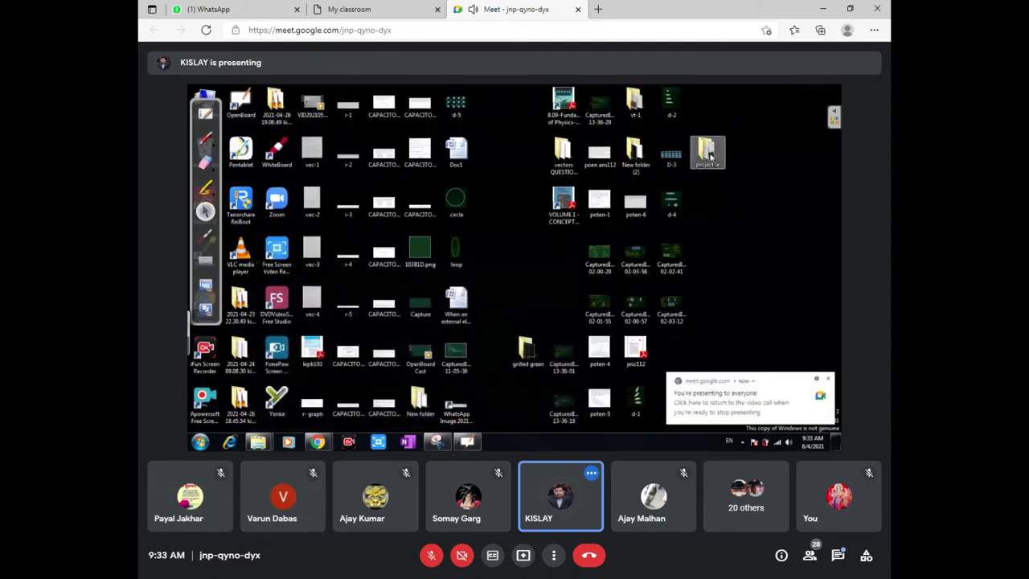
{"action": "double_click", "coordinate": [707, 153]}
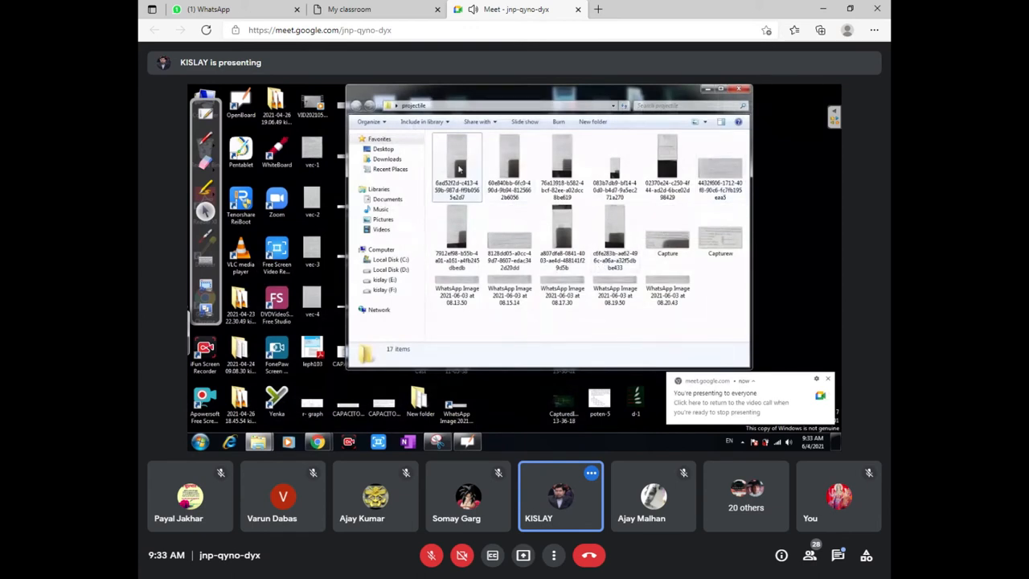
{"action": "double_click", "coordinate": [458, 163]}
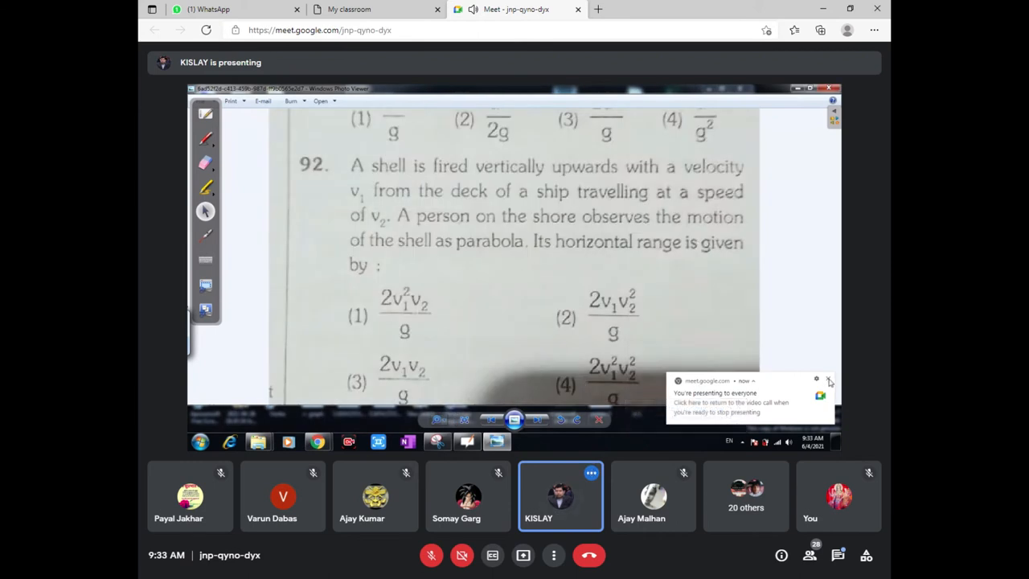
Display question 92, the shell fired from a moving ship, in Windows Photo Viewer.
{"action": "left_click", "coordinate": [829, 379]}
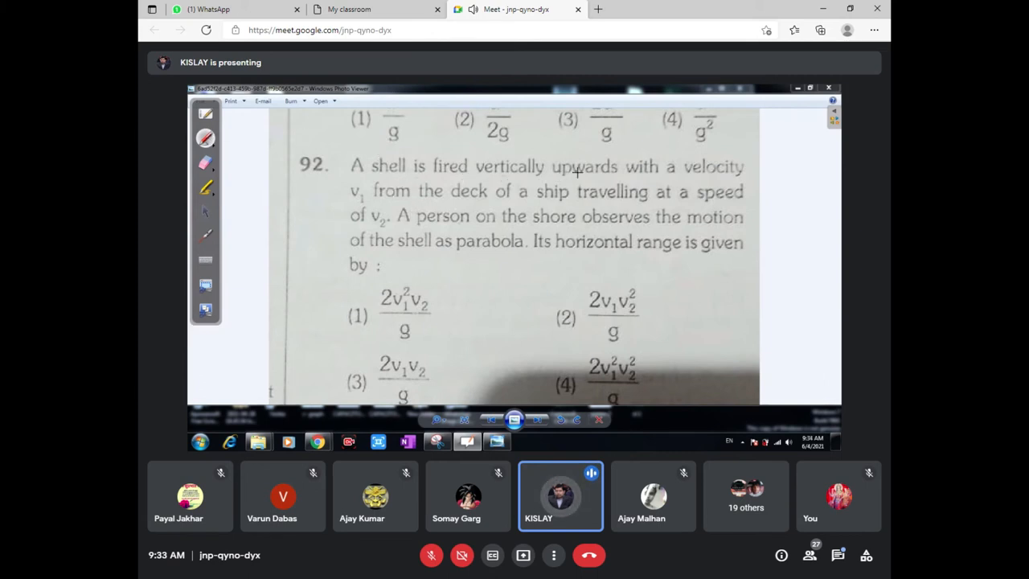
{"action": "mouse_move", "coordinate": [364, 209]}
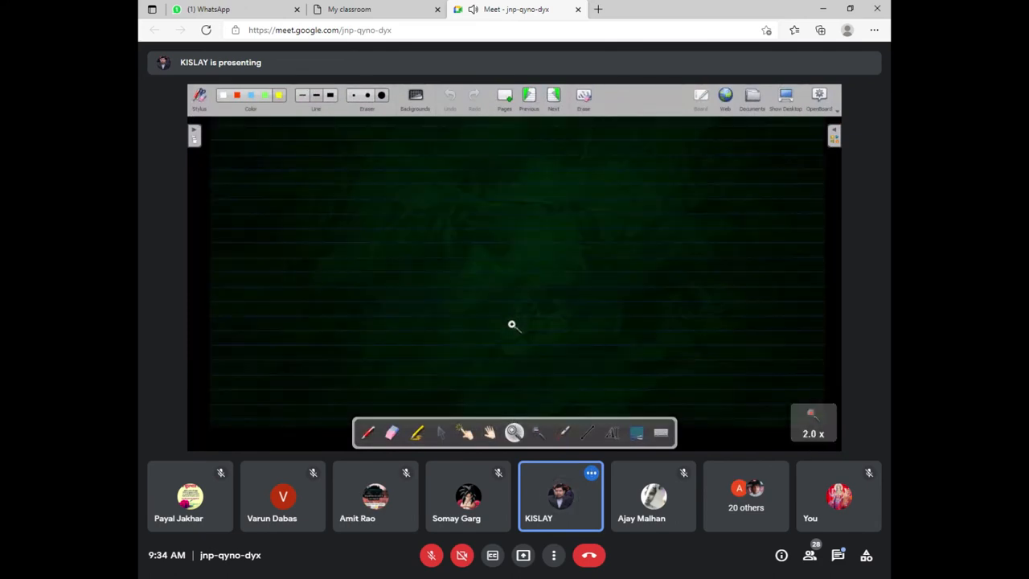
Draw the red v1, v2 velocity arrows and circle the horizontal velocity label.
{"action": "left_click", "coordinate": [514, 432]}
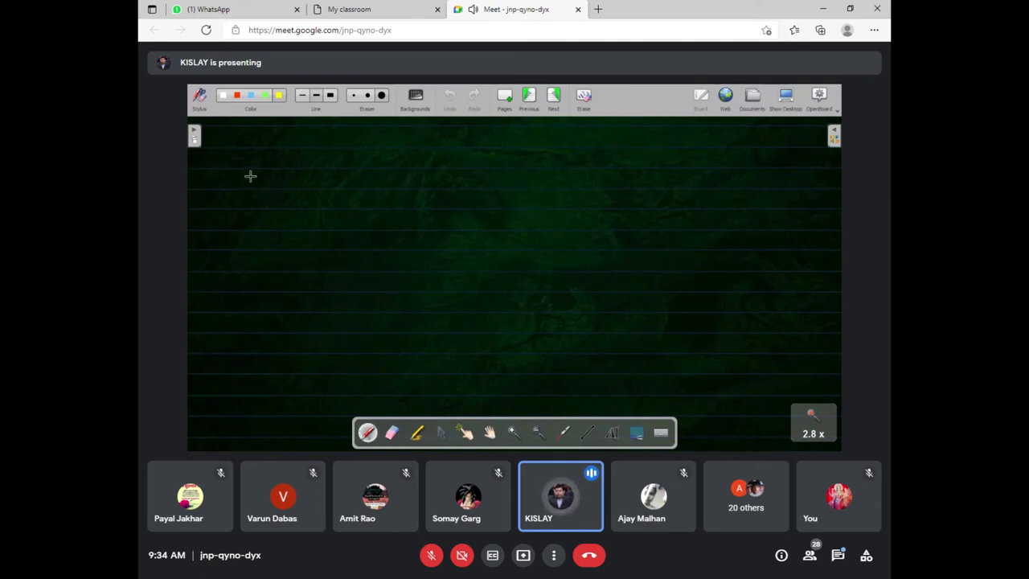
{"action": "left_click_drag", "start_coordinate": [249, 175], "coordinate": [249, 209]}
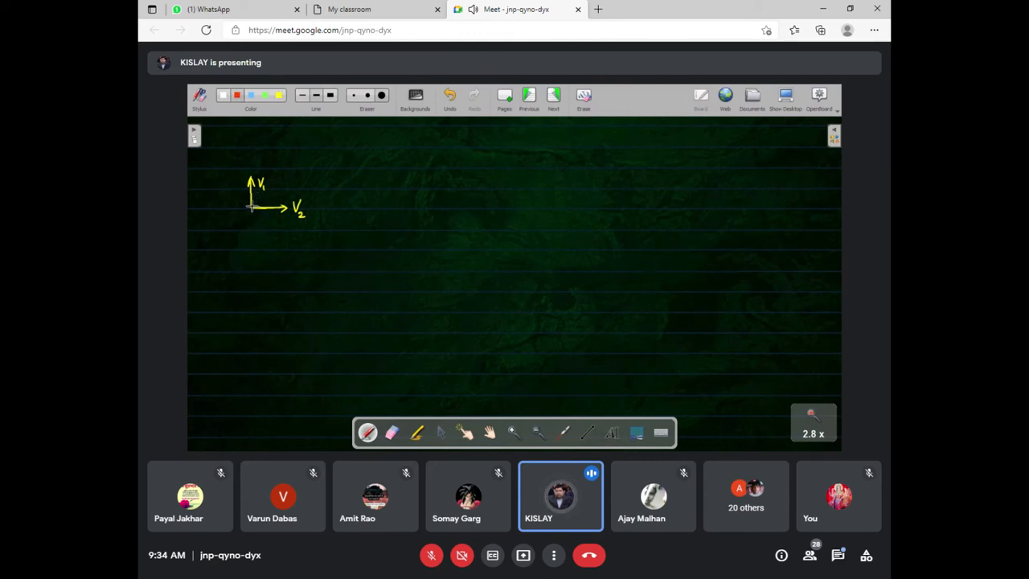
{"action": "left_click_drag", "start_coordinate": [251, 208], "coordinate": [286, 178]}
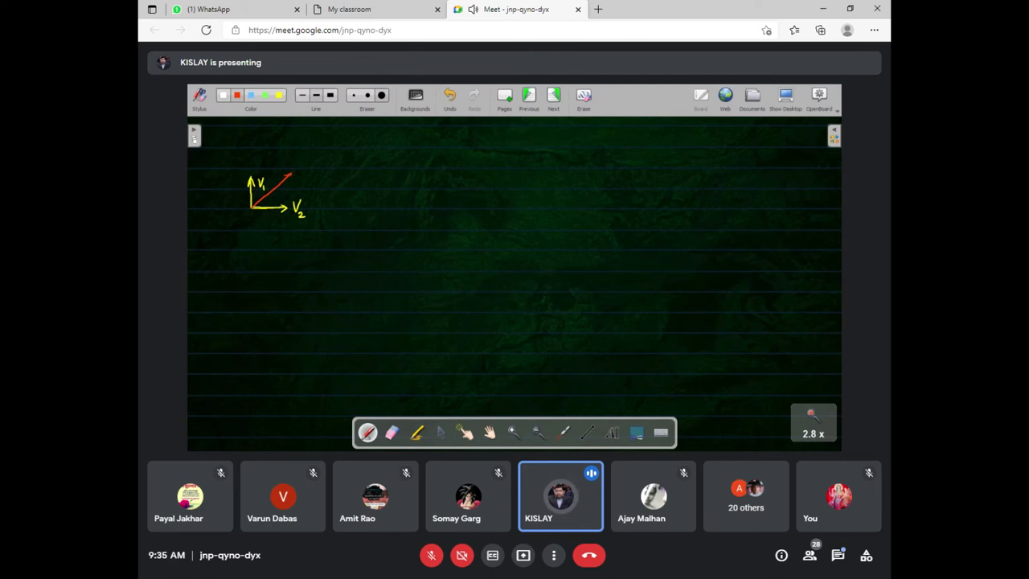
{"action": "mouse_move", "coordinate": [326, 199]}
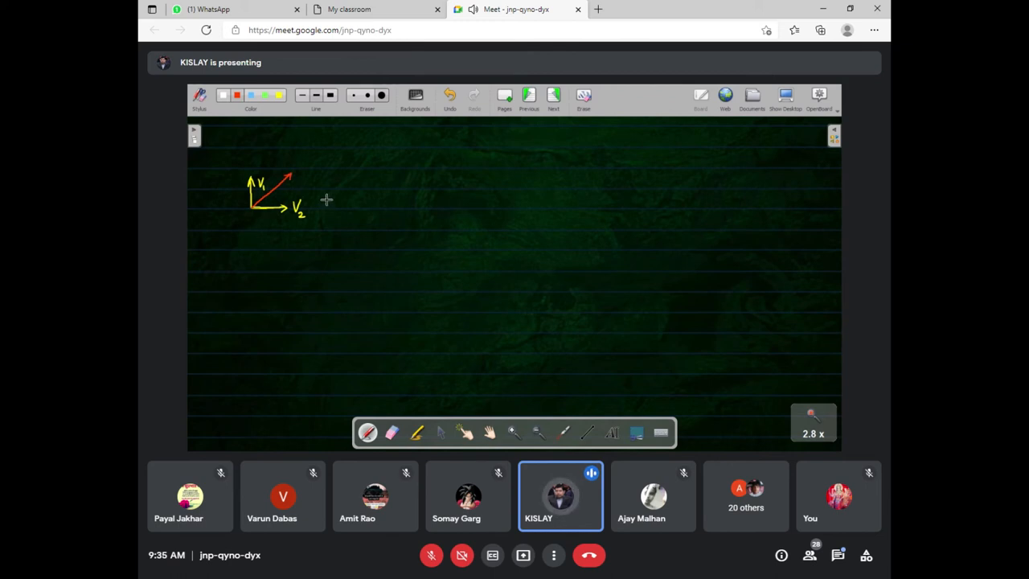
{"action": "mouse_move", "coordinate": [321, 193]}
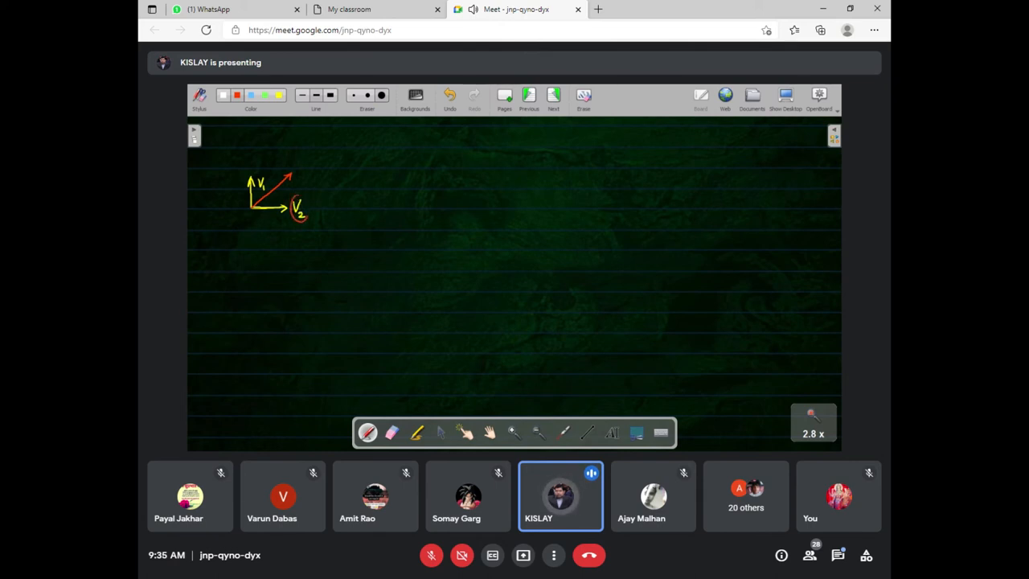
{"action": "left_click_drag", "start_coordinate": [293, 196], "coordinate": [309, 222]}
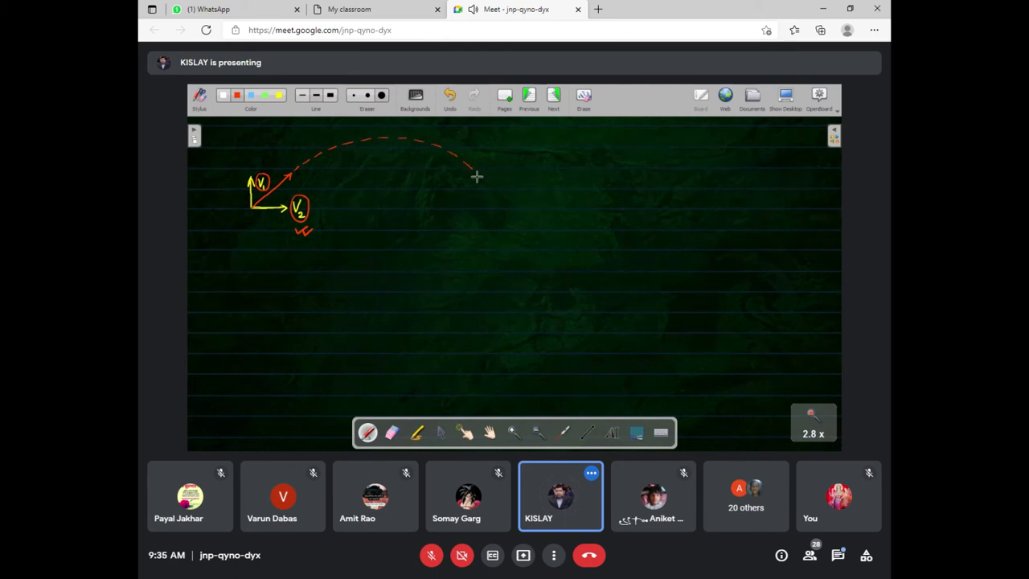
Sketch the dashed parabolic trajectory to ground and the dashed horizontal range line.
{"action": "left_click_drag", "start_coordinate": [476, 175], "coordinate": [498, 201]}
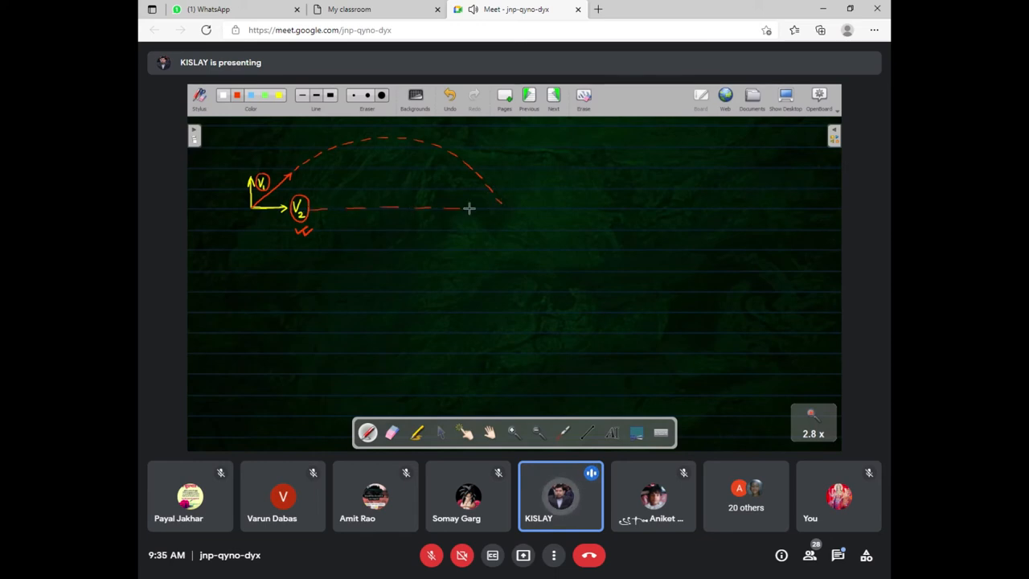
{"action": "left_click_drag", "start_coordinate": [470, 209], "coordinate": [517, 209]}
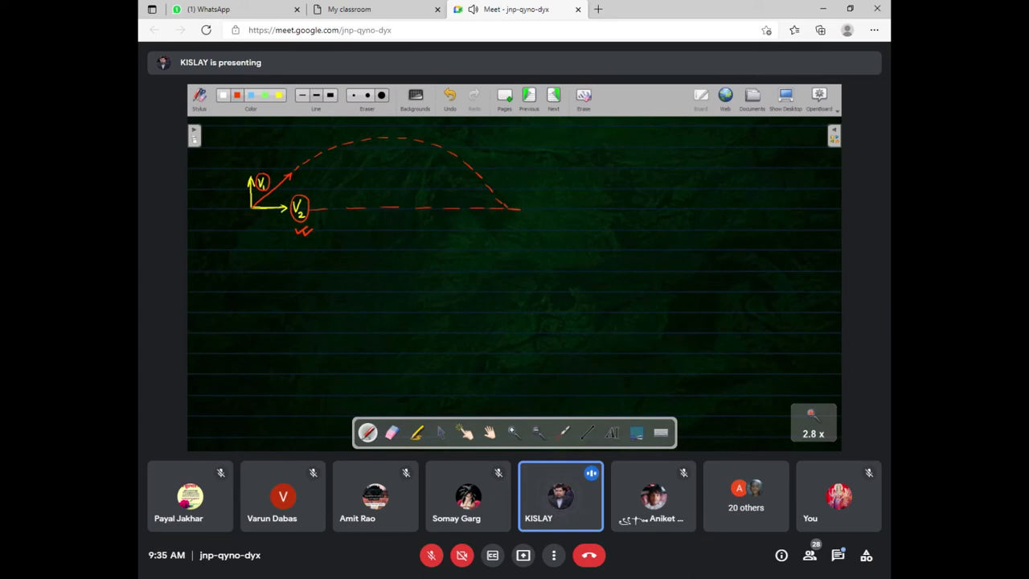
{"action": "mouse_move", "coordinate": [614, 151]}
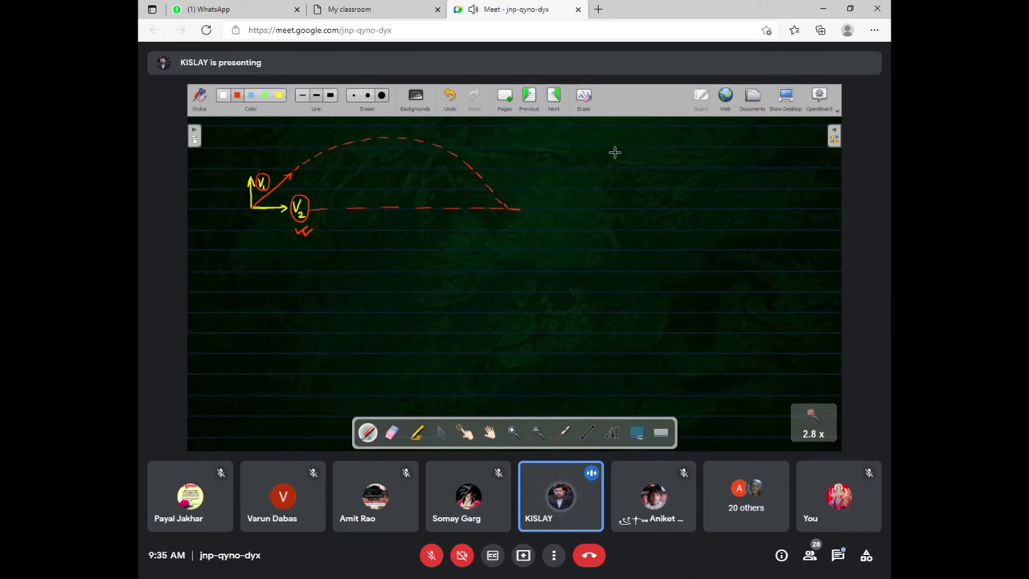
Handwrite the range formula R = u²sin2θ/g and switch the pen to green.
{"action": "left_click", "coordinate": [595, 158]}
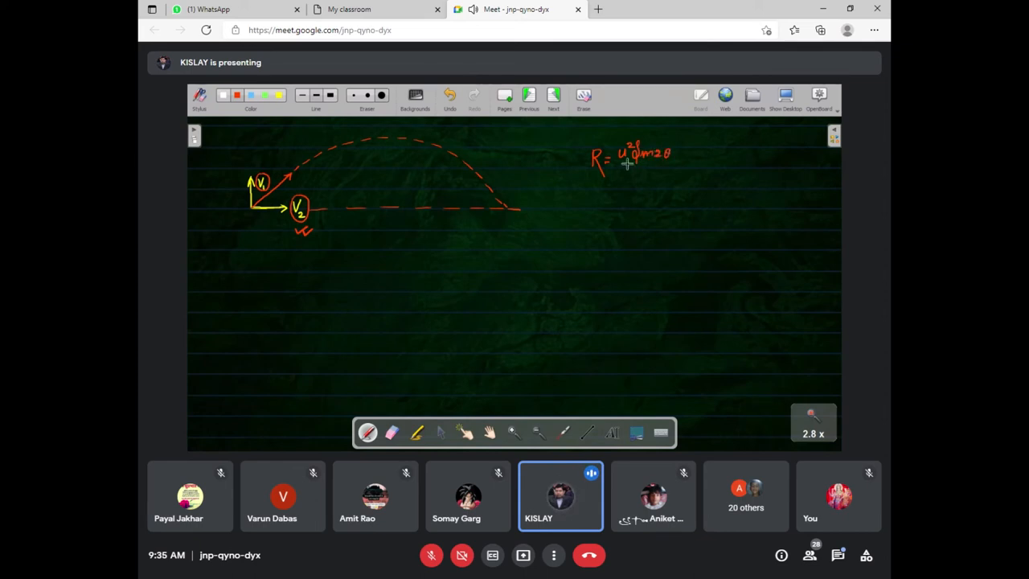
{"action": "left_click_drag", "start_coordinate": [635, 164], "coordinate": [642, 185]}
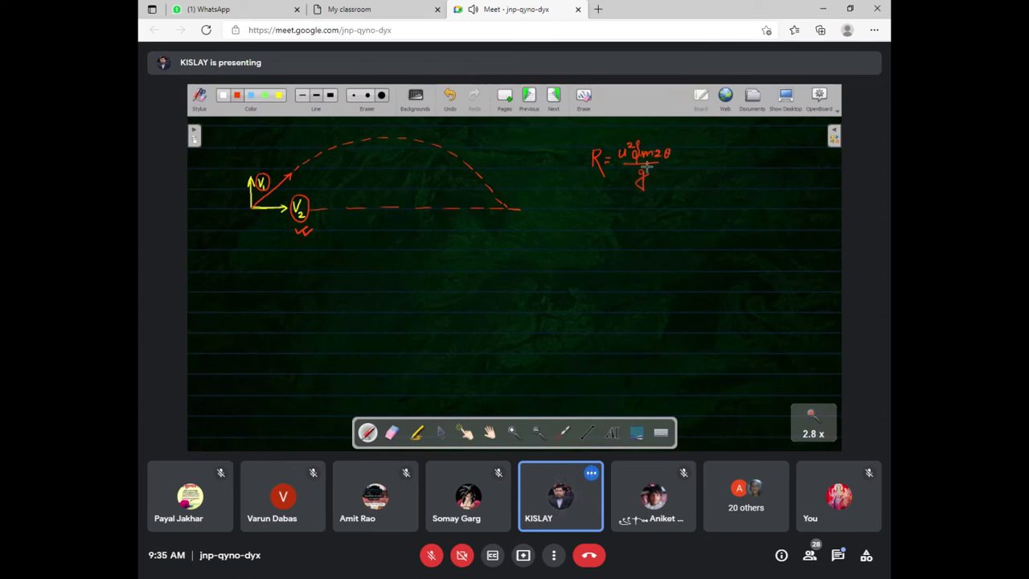
{"action": "left_click", "coordinate": [266, 94]}
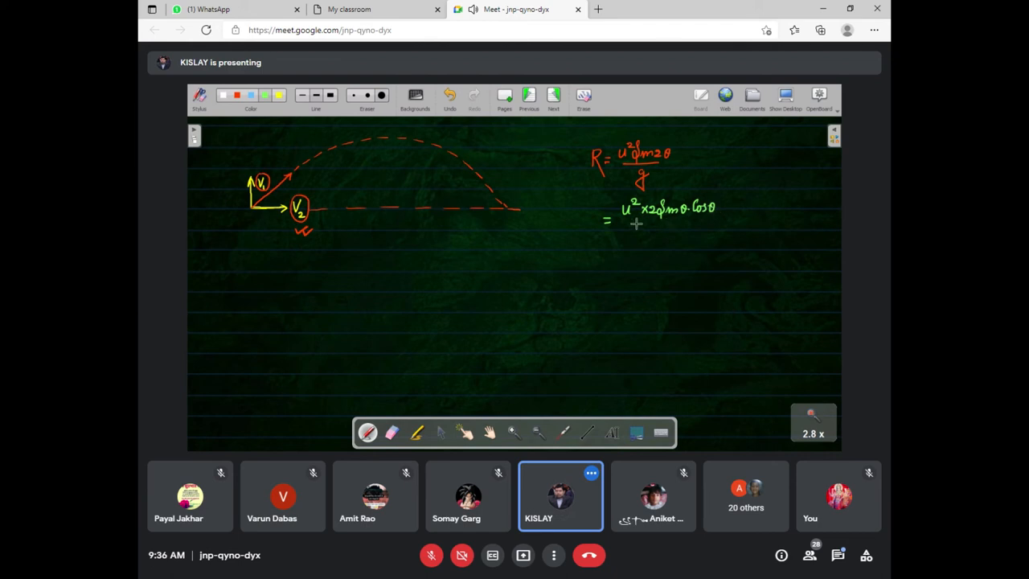
Expand sin2θ into 2(u sinθ)(u cosθ)/g, labelling the Uv and Uh components.
{"action": "left_click_drag", "start_coordinate": [626, 222], "coordinate": [704, 222]}
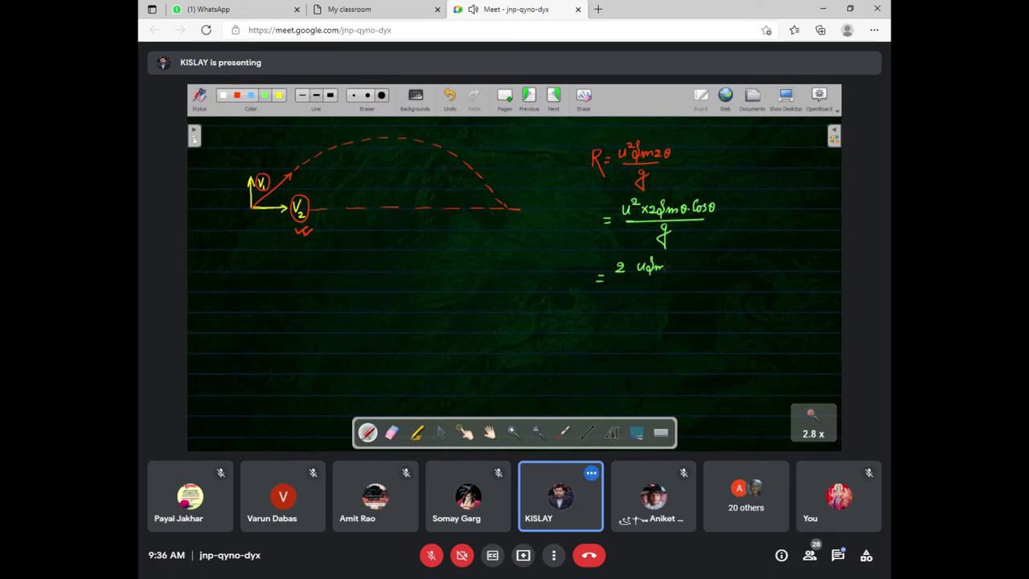
{"action": "left_click", "coordinate": [667, 267]}
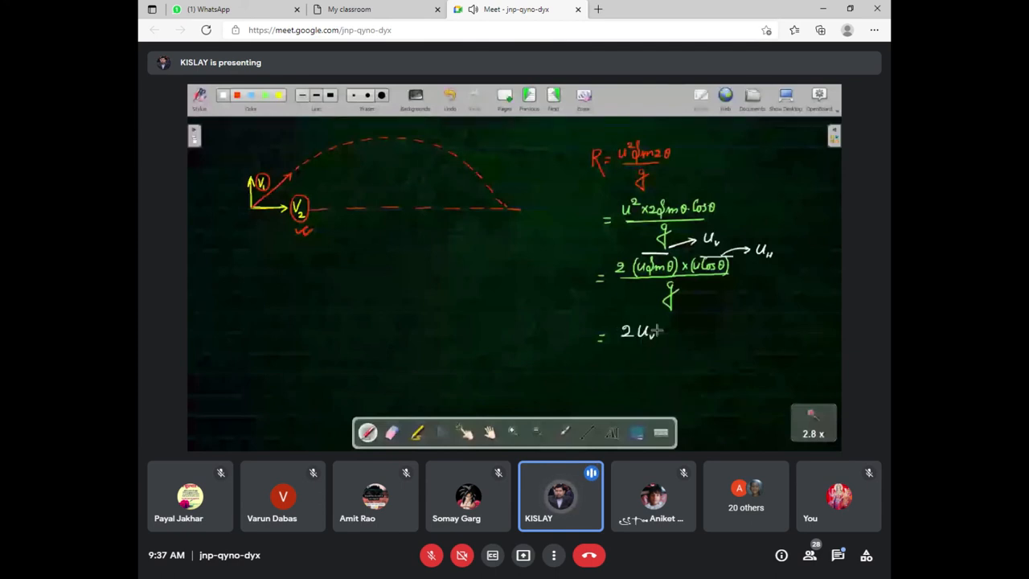
{"action": "type", "text": "x"}
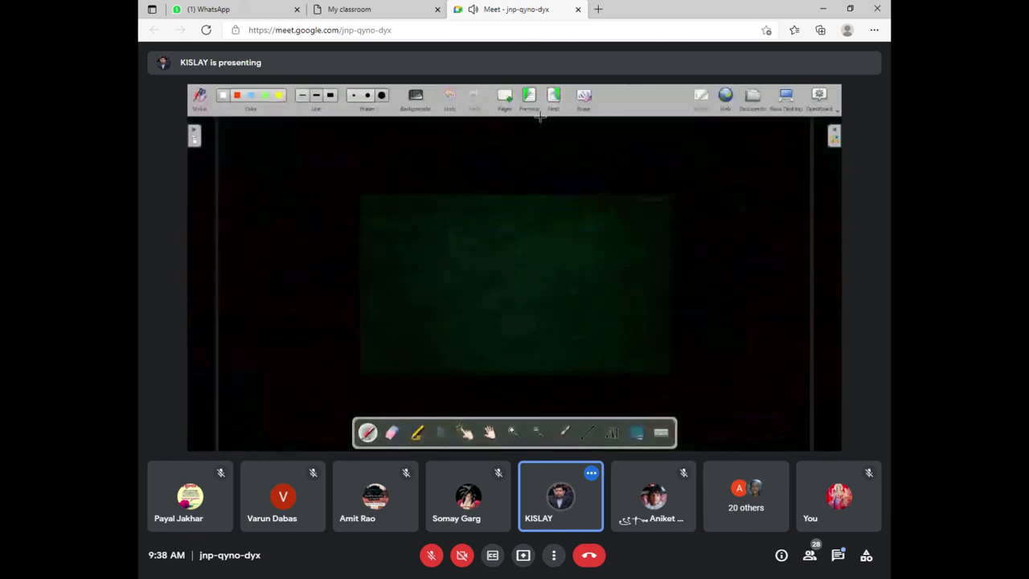
Handwrite the heading 'Circular Motion :→' at the top-left of the fresh page and underline it.
{"action": "left_click", "coordinate": [511, 432]}
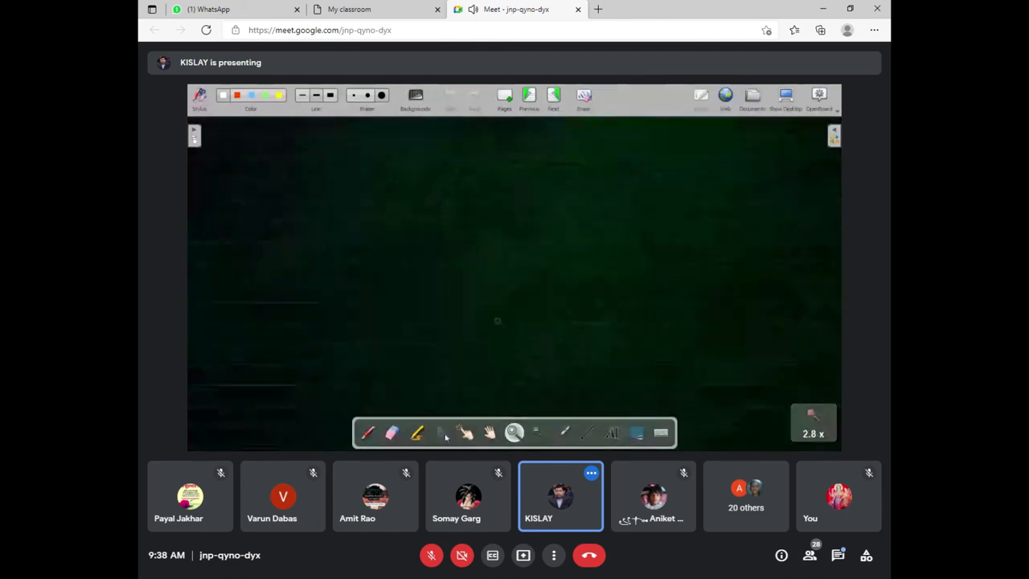
{"action": "left_click", "coordinate": [367, 432]}
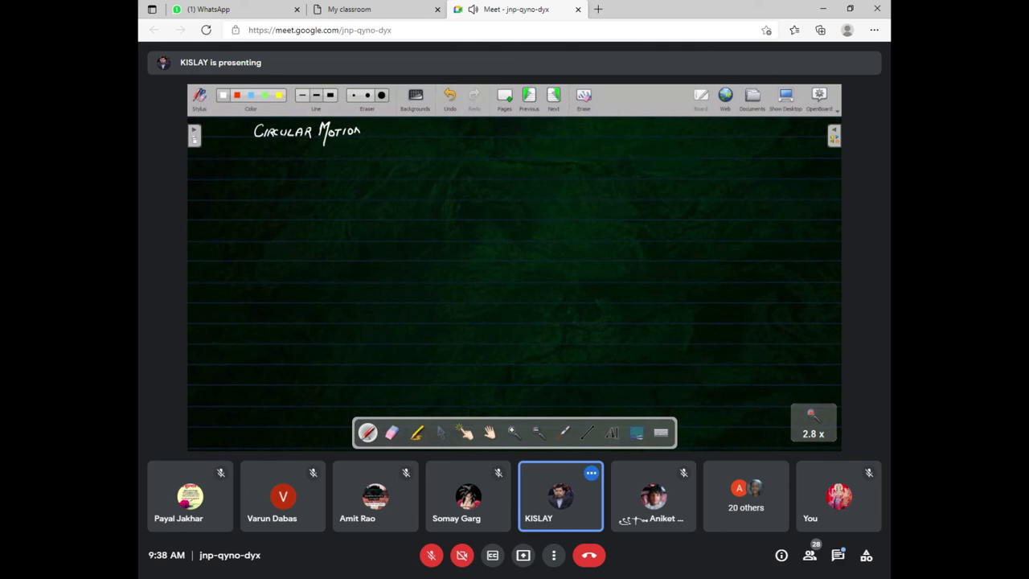
{"action": "left_click_drag", "start_coordinate": [249, 143], "coordinate": [303, 142]}
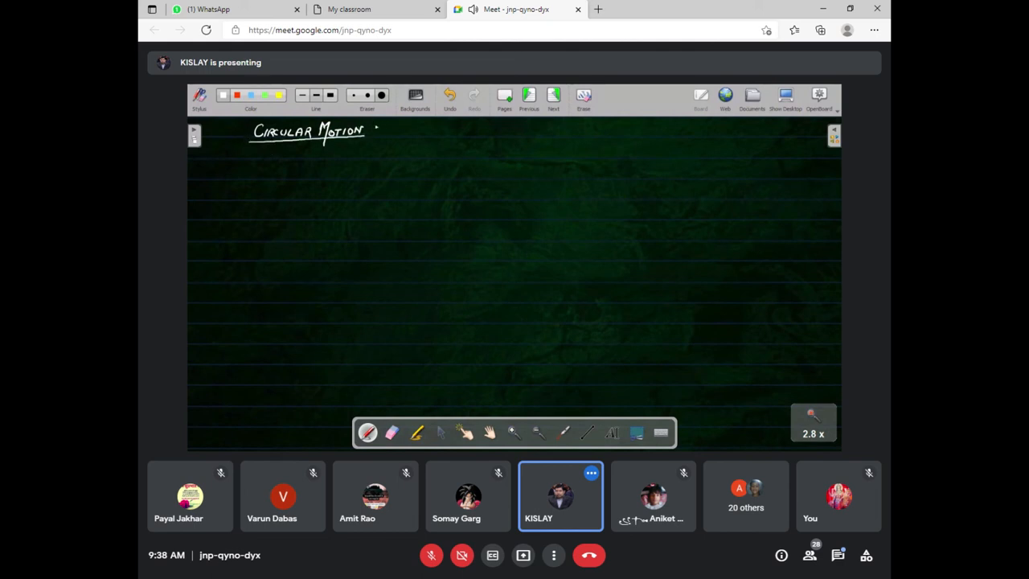
{"action": "left_click_drag", "start_coordinate": [376, 132], "coordinate": [395, 131]}
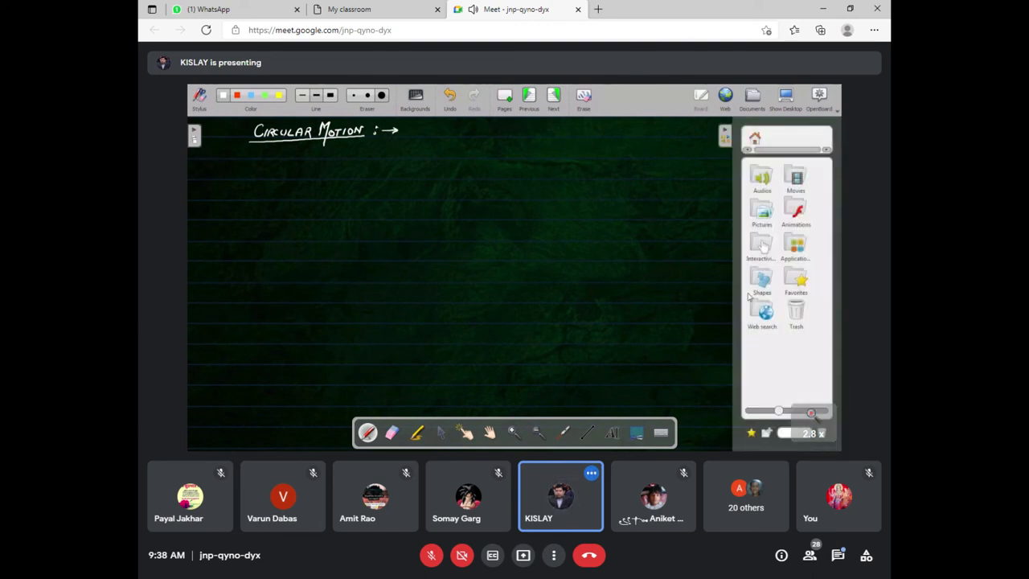
Insert a large circle from the Library shapes below the heading.
{"action": "left_click", "coordinate": [762, 211]}
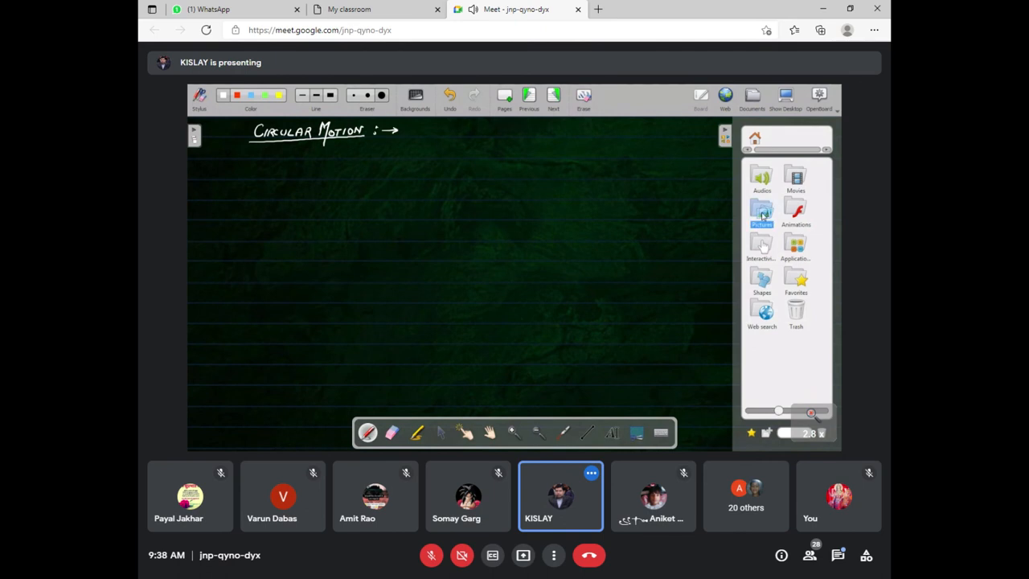
{"action": "left_click", "coordinate": [762, 212]}
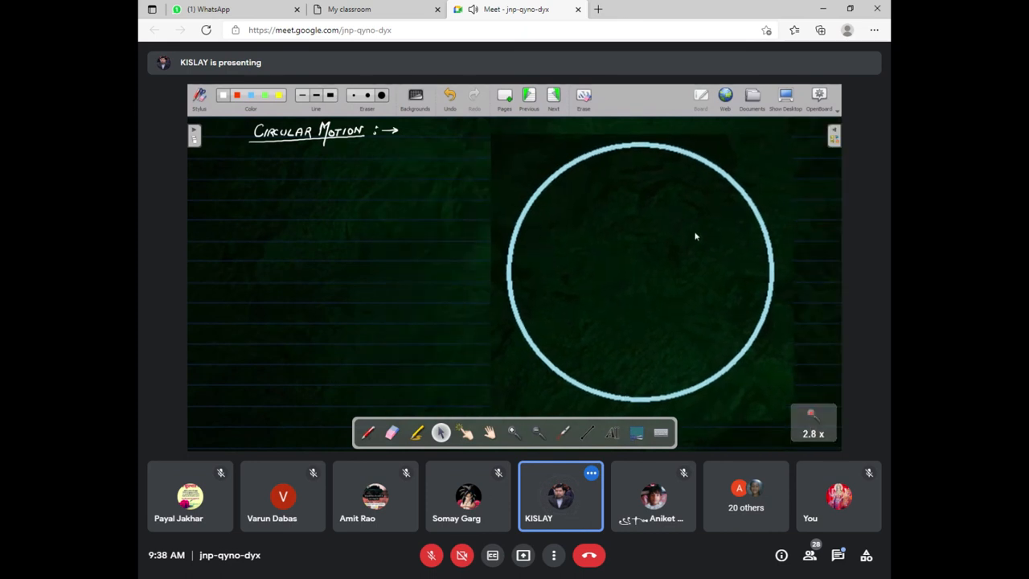
{"action": "mouse_move", "coordinate": [458, 283]}
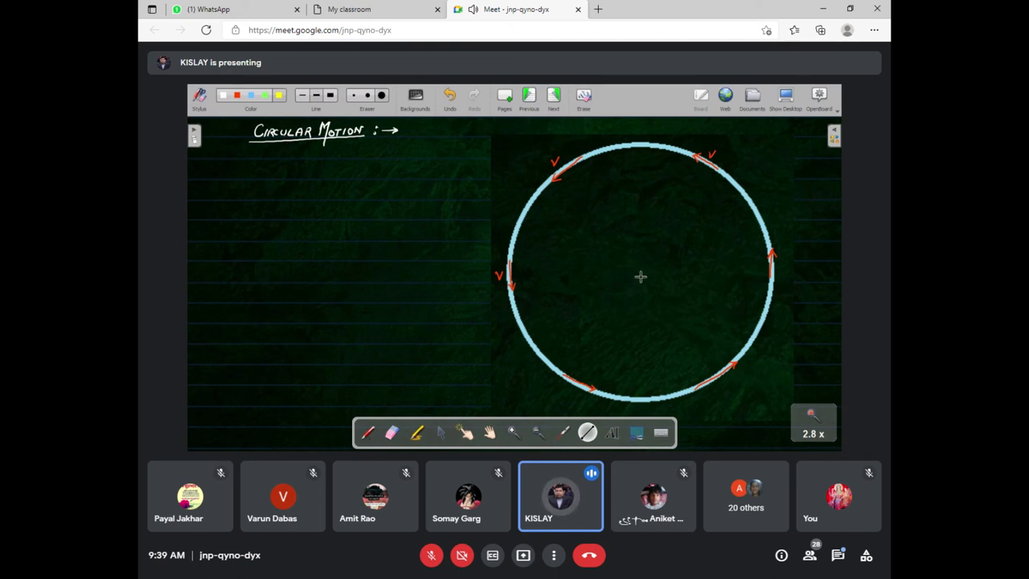
Draw a yellow radius from the circle centre to the right edge and label its end point.
{"action": "left_click_drag", "start_coordinate": [639, 276], "coordinate": [761, 277]}
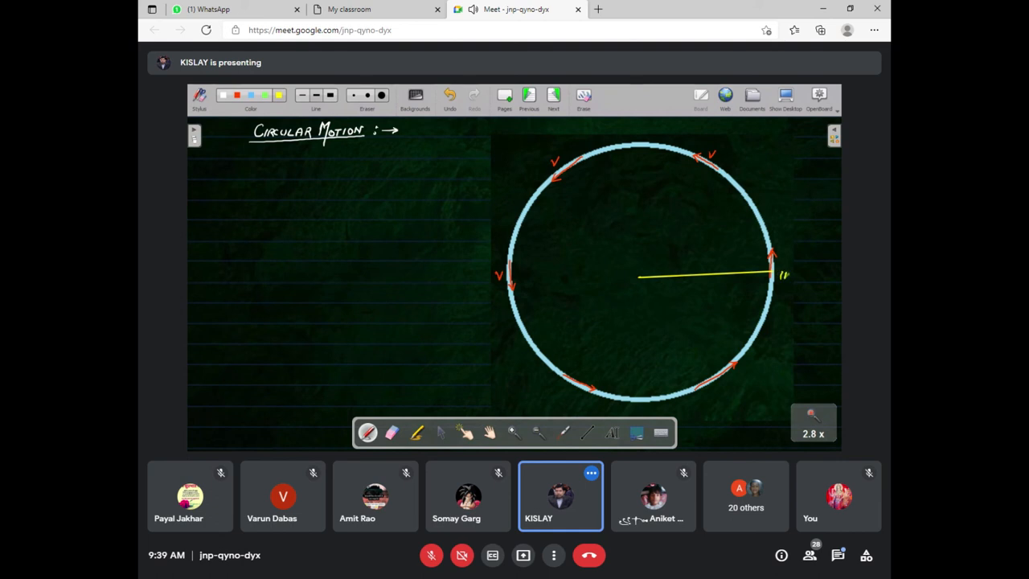
{"action": "left_click_drag", "start_coordinate": [778, 274], "coordinate": [812, 277]}
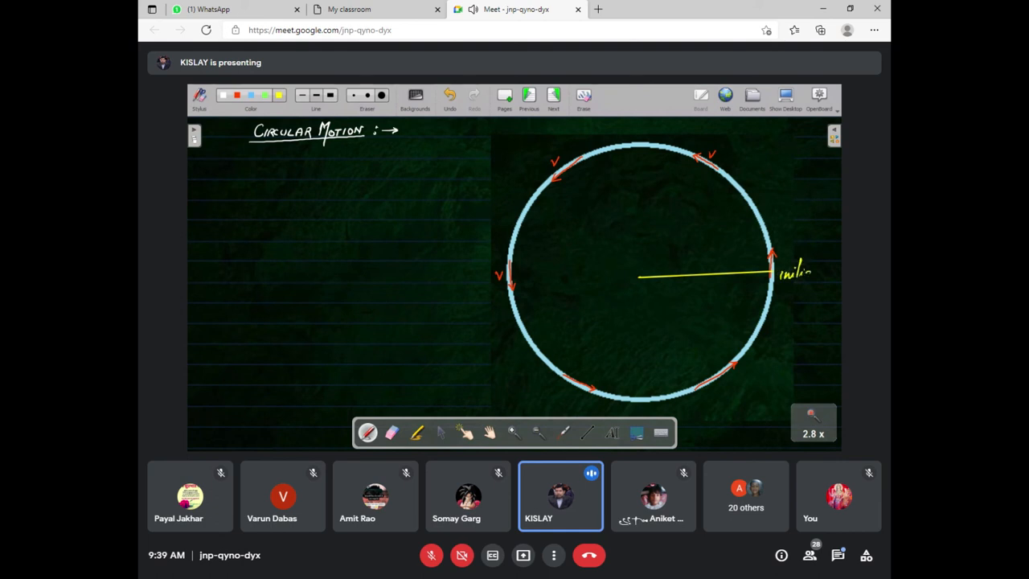